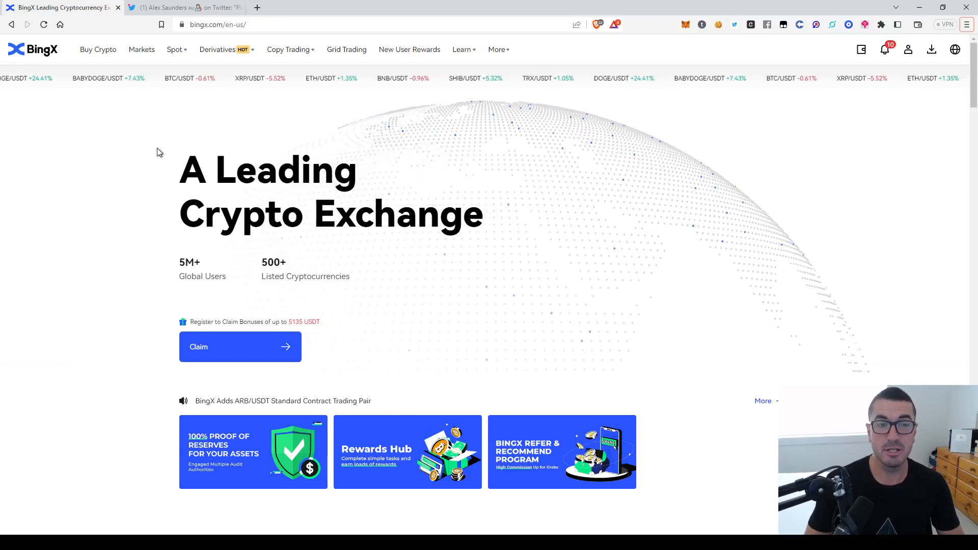
Open the Markets overview listing the futures trading pairs
left_click(184, 8)
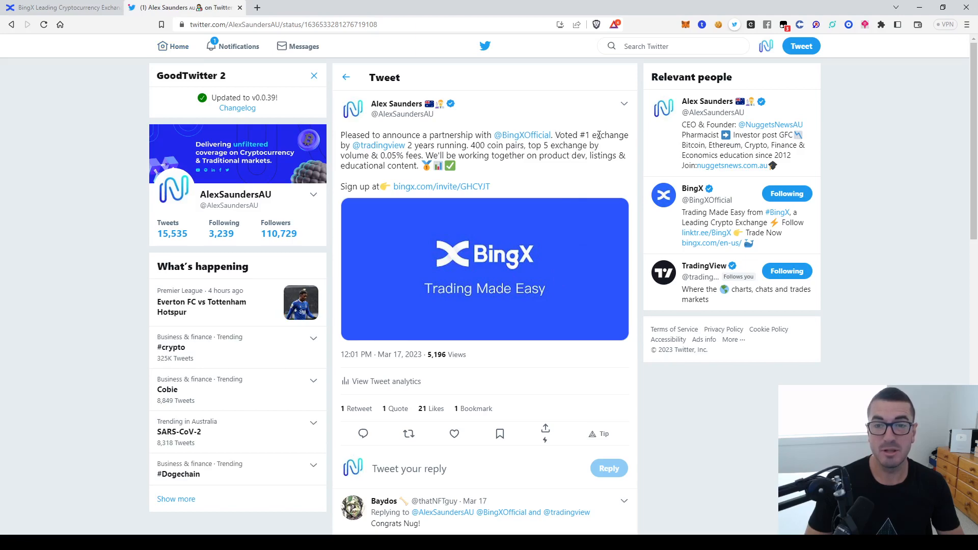
mouse_move(450, 136)
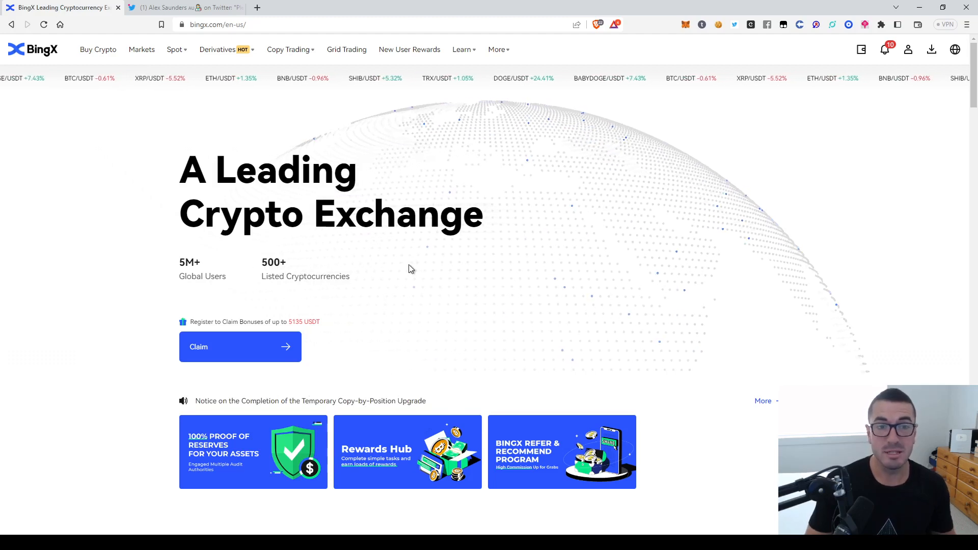
mouse_move(399, 283)
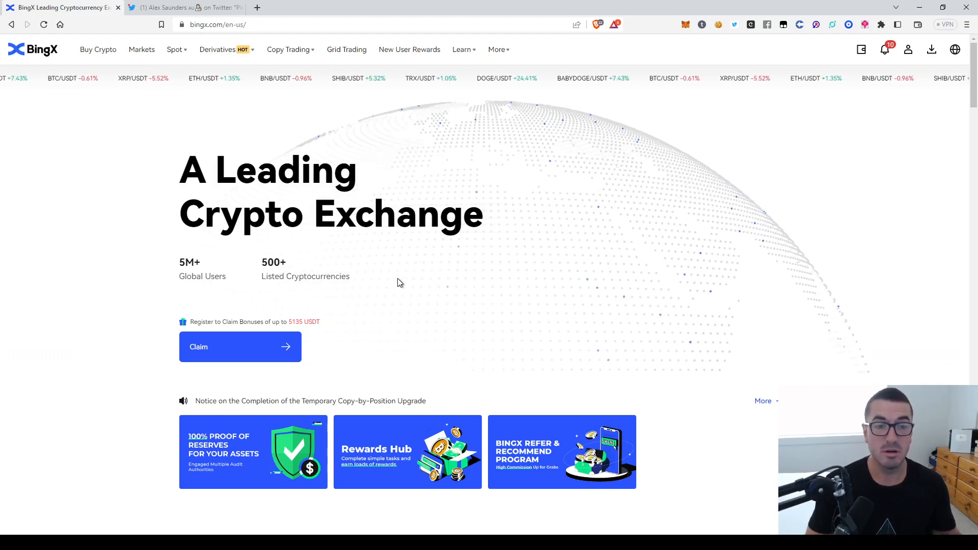
mouse_move(141, 278)
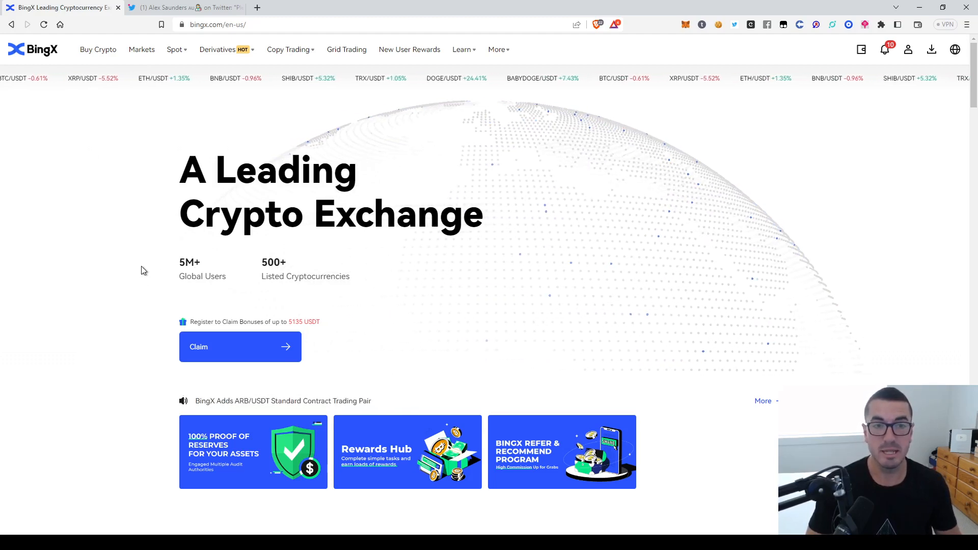
left_click(141, 49)
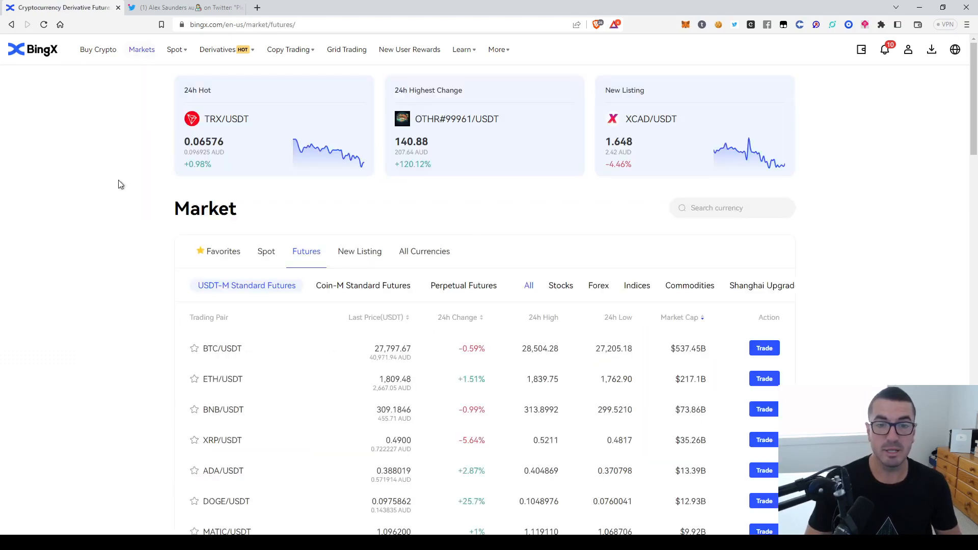
mouse_move(120, 226)
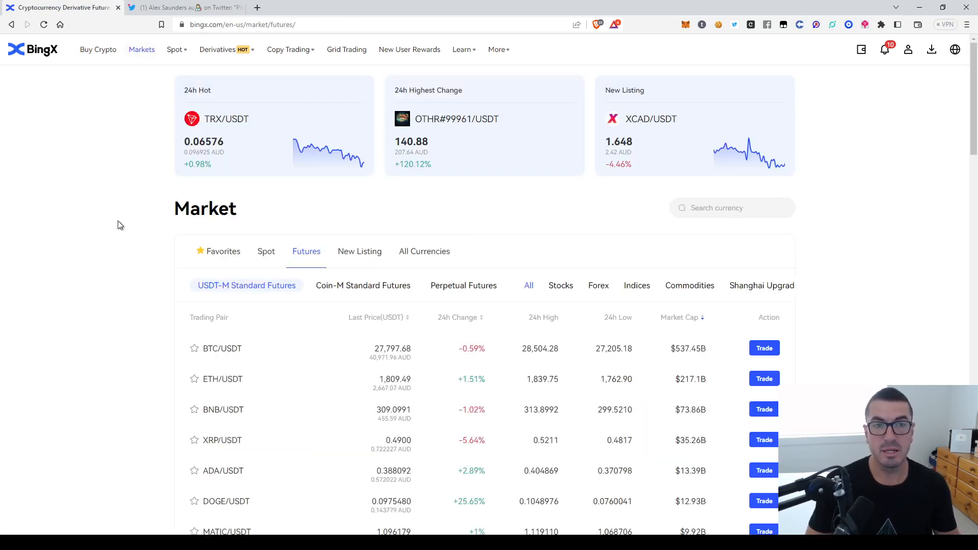
mouse_move(136, 231)
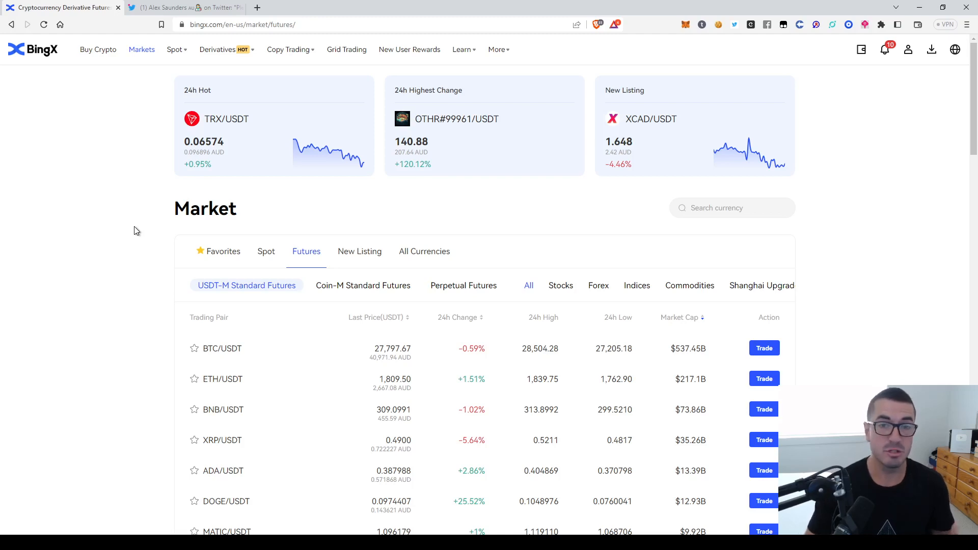
mouse_move(139, 267)
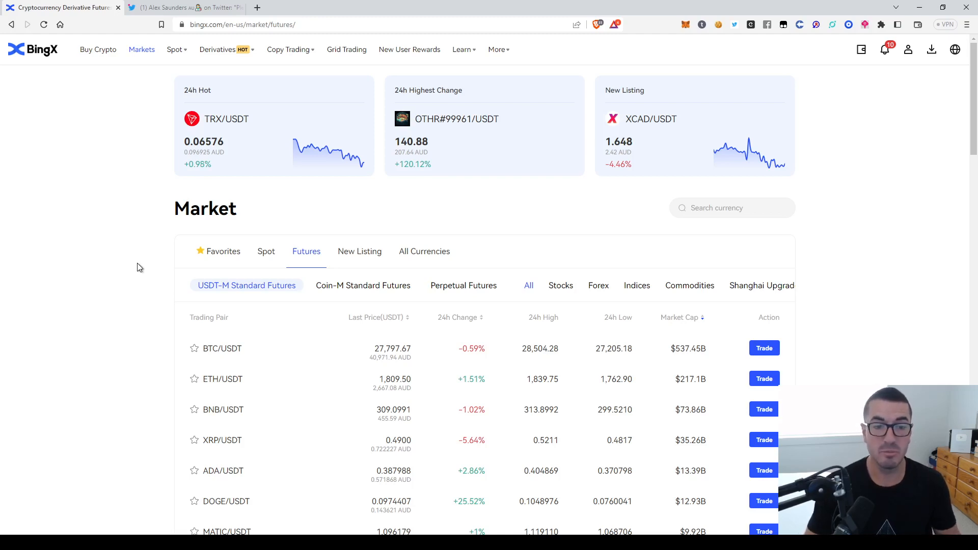
scroll("down", 3)
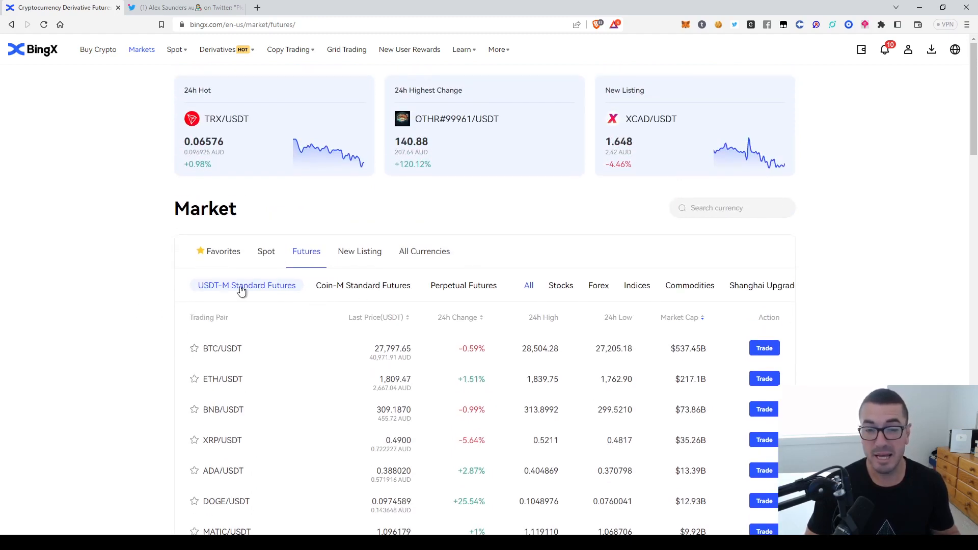
Filter the USDT-M futures list by Stocks, Forex, Indices and then Commodities pairs
left_click(560, 285)
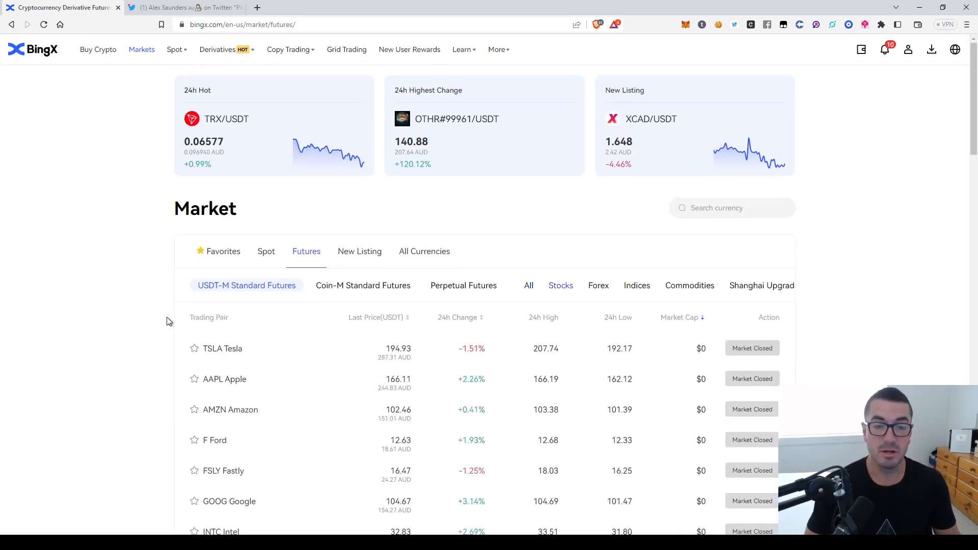
scroll("down", 3)
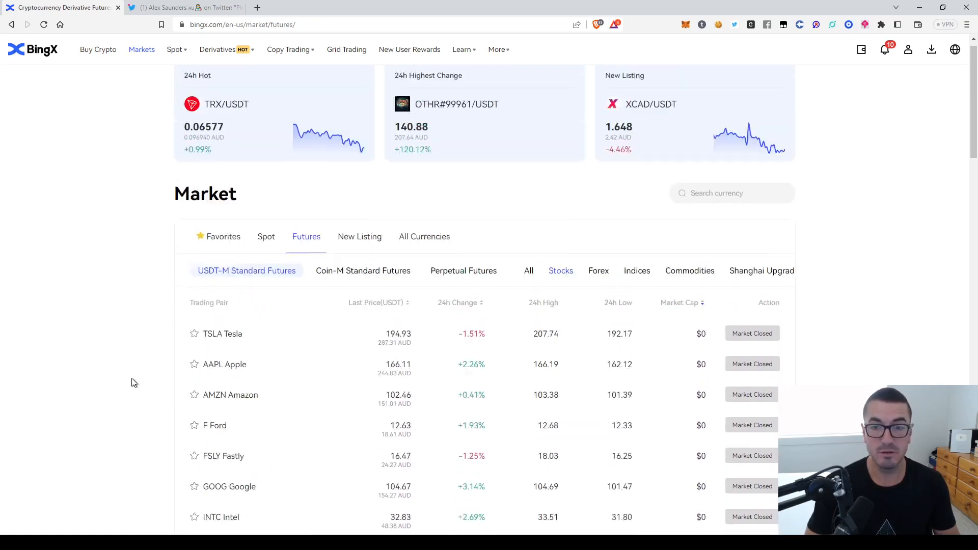
left_click(597, 270)
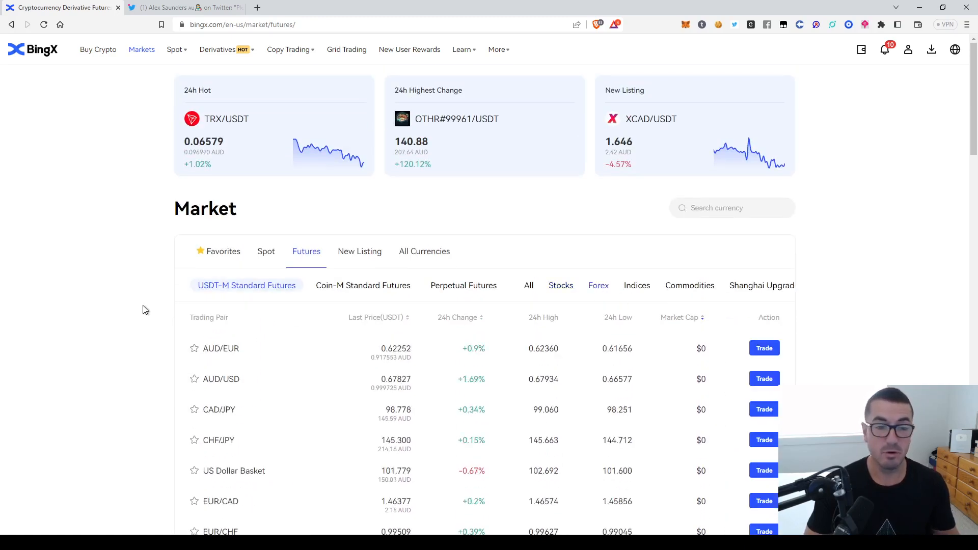
scroll("down", 3)
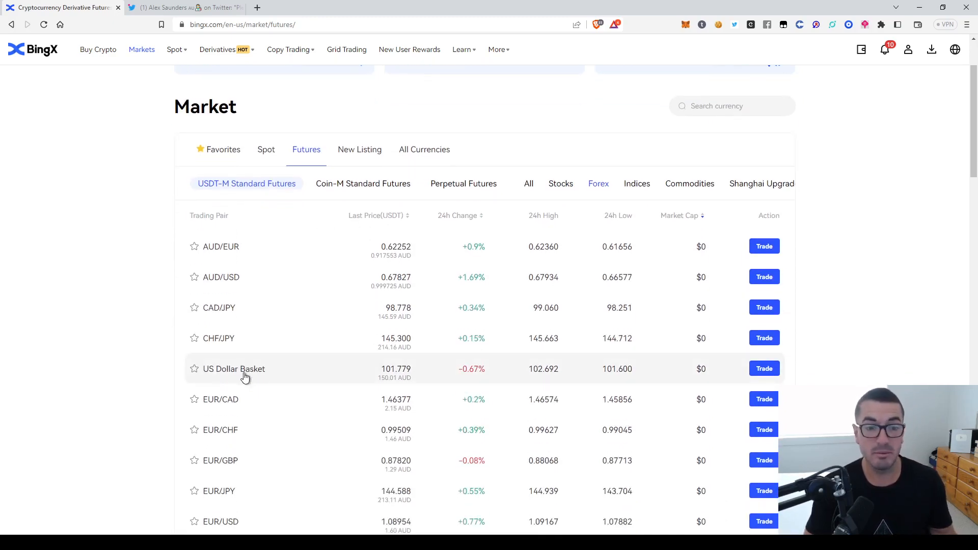
left_click(637, 184)
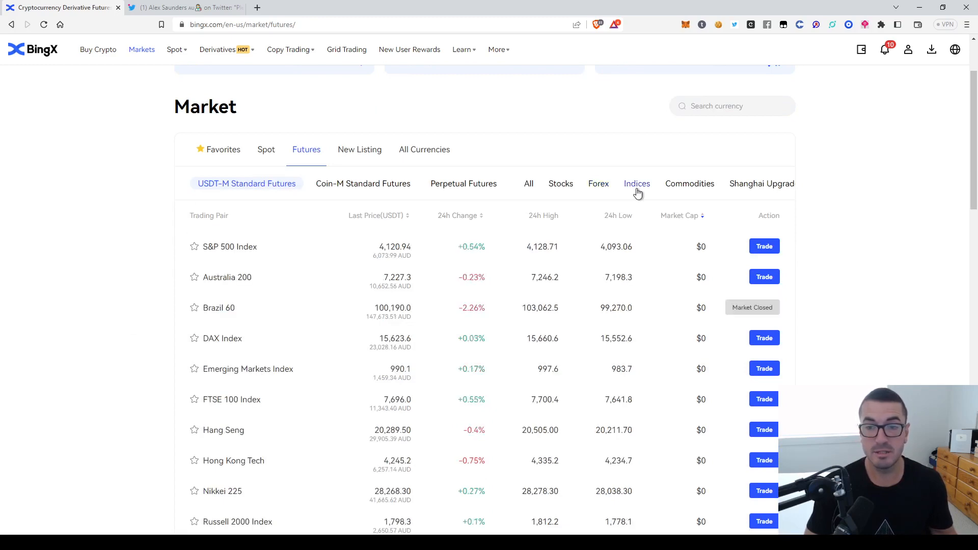
mouse_move(254, 279)
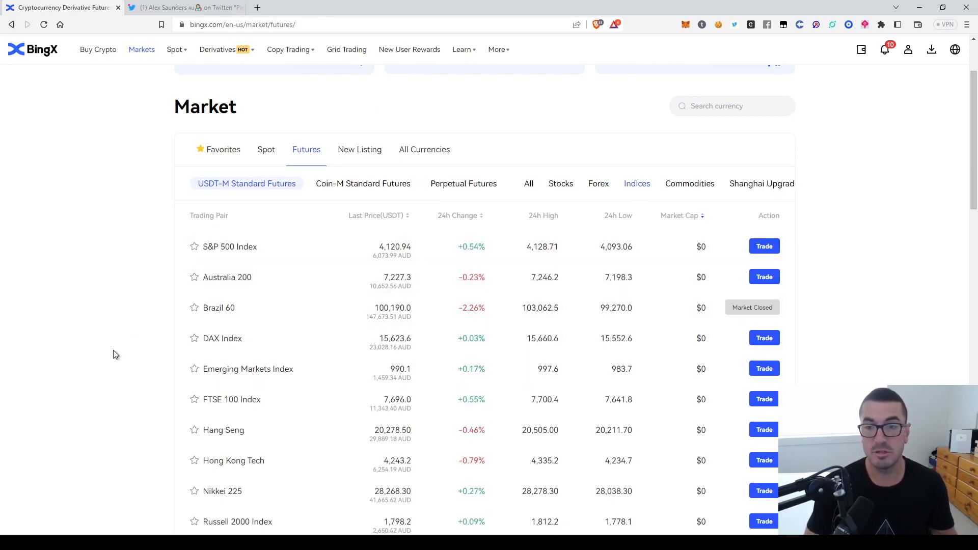
left_click(690, 183)
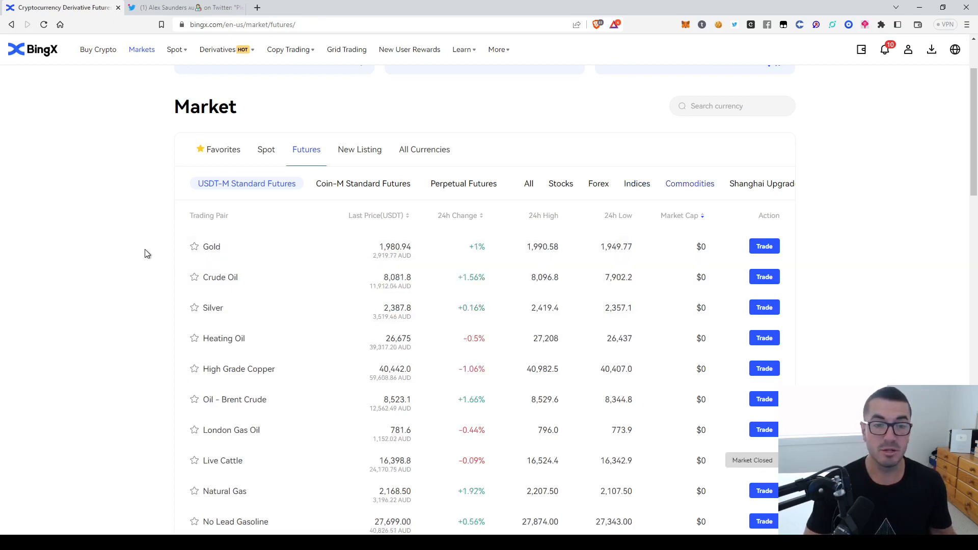
mouse_move(137, 313)
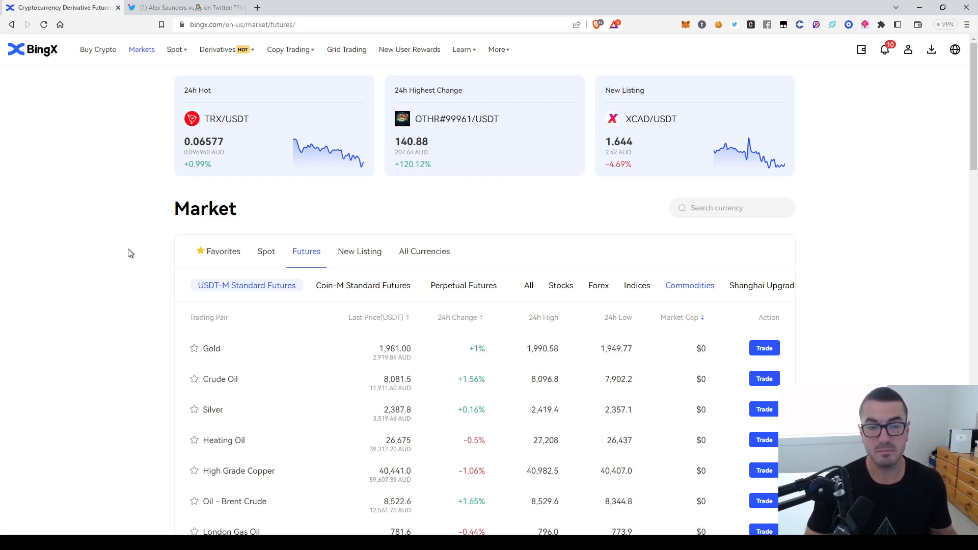
mouse_move(135, 259)
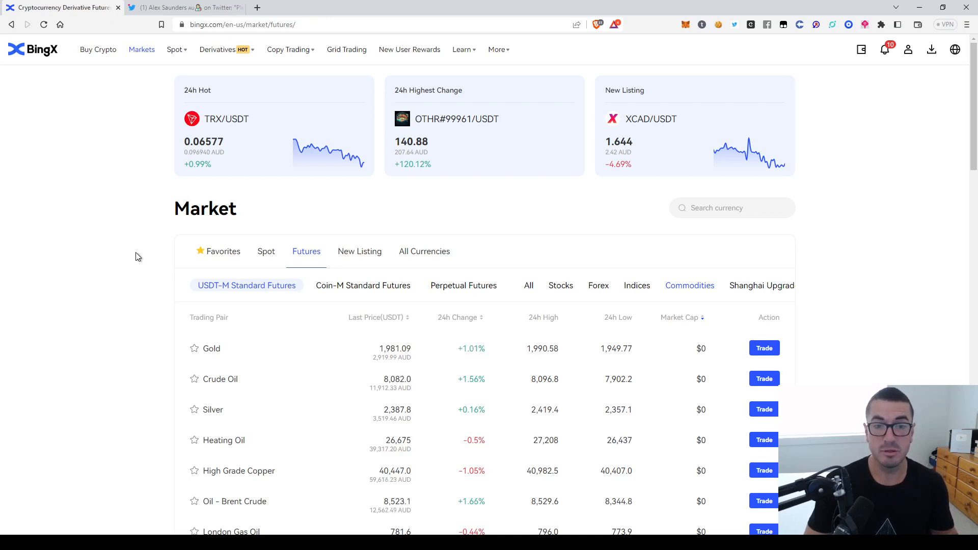
mouse_move(209, 242)
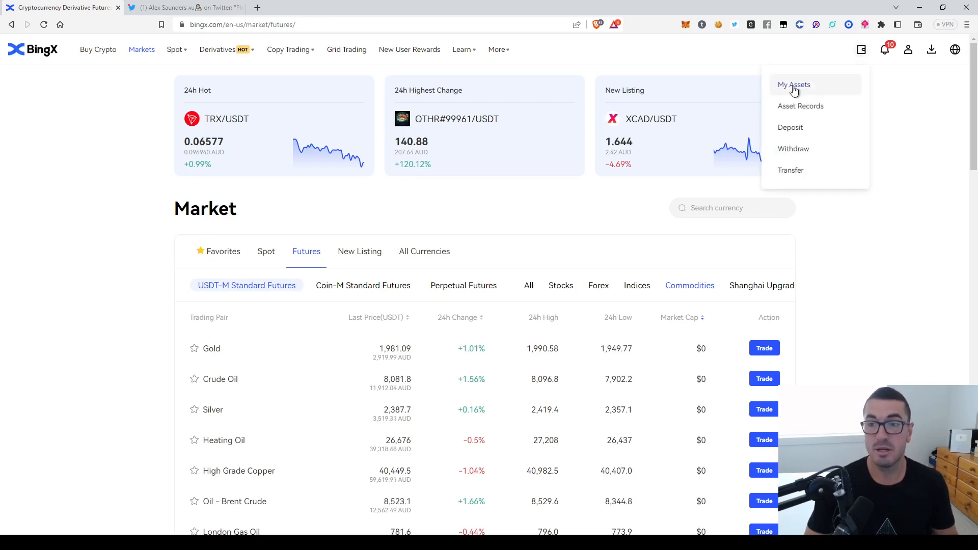
Open My Assets, show the Funds balances and start a USDT deposit
left_click(795, 84)
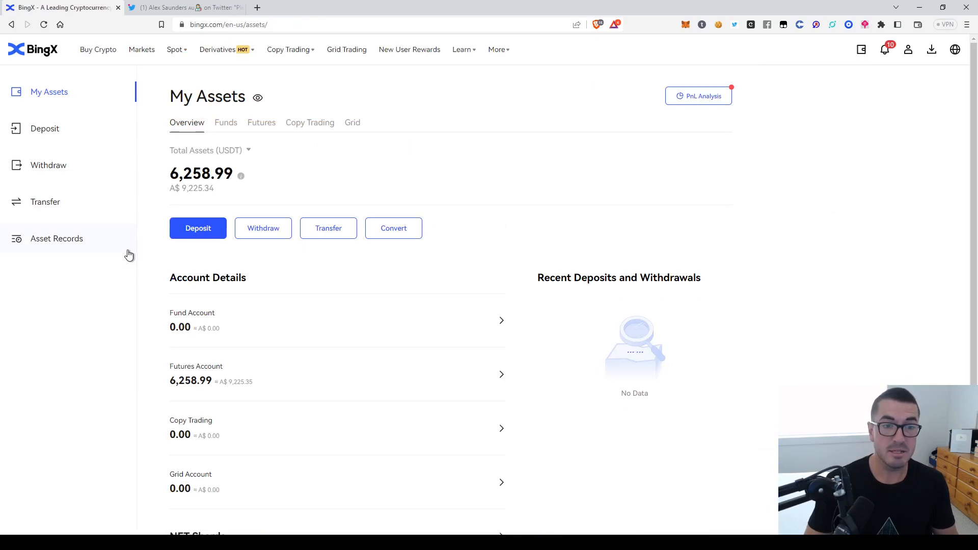
mouse_move(225, 122)
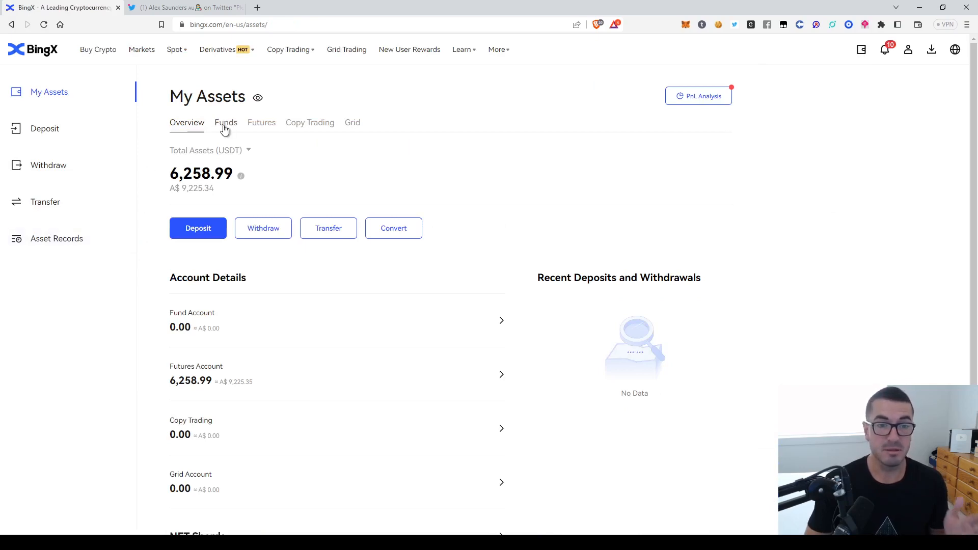
mouse_move(373, 129)
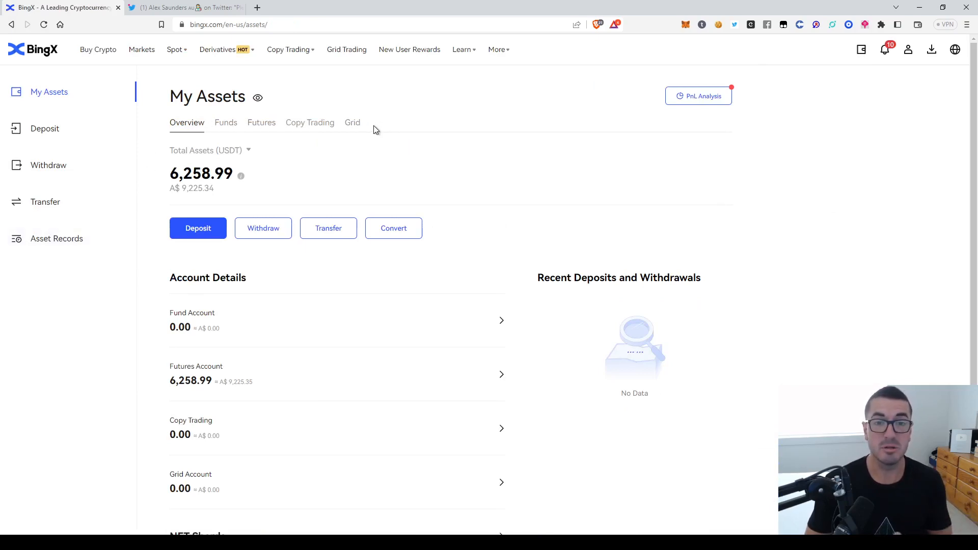
mouse_move(147, 310)
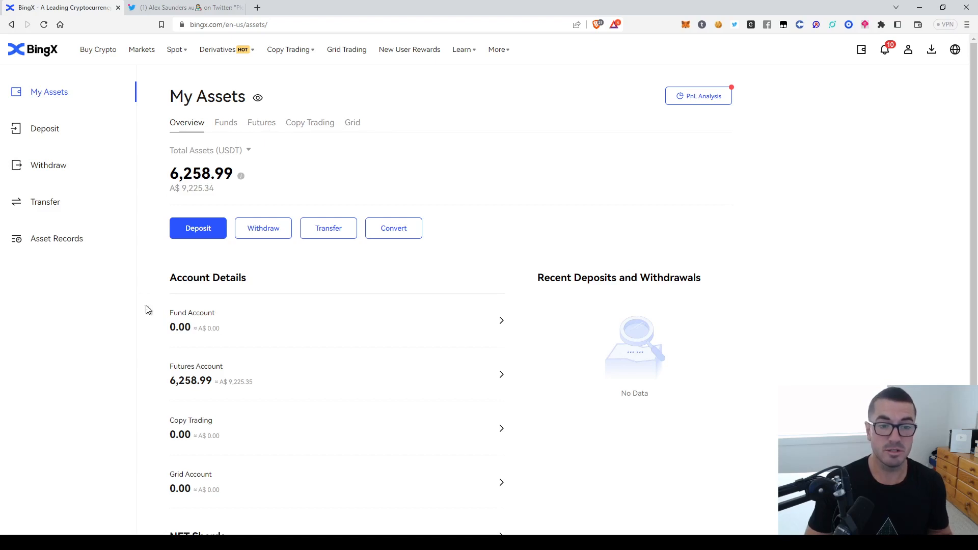
left_click(225, 123)
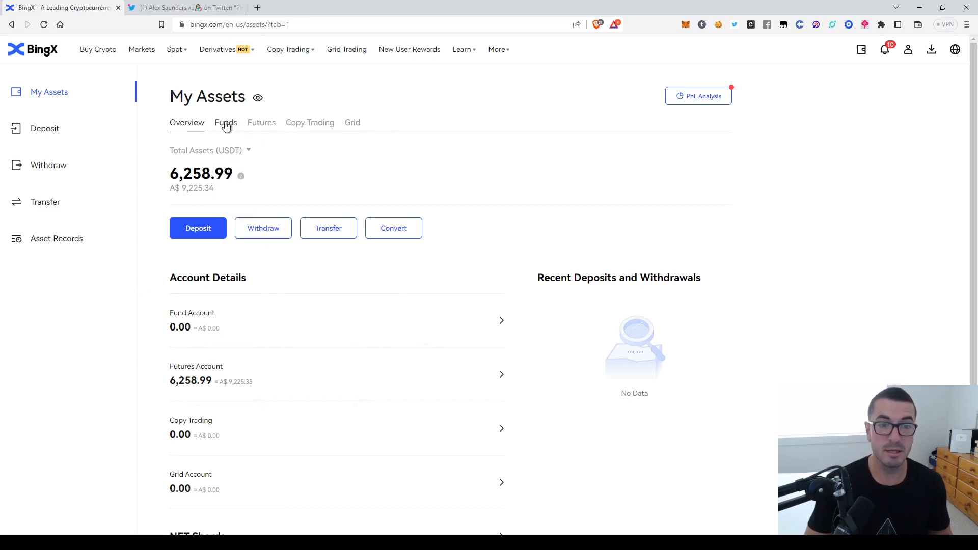
left_click(226, 122)
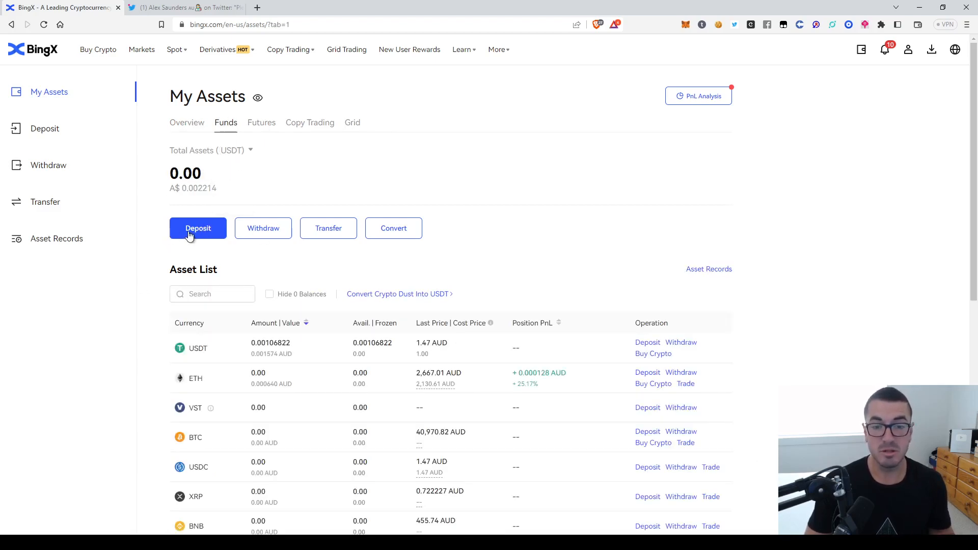
scroll("down", 3)
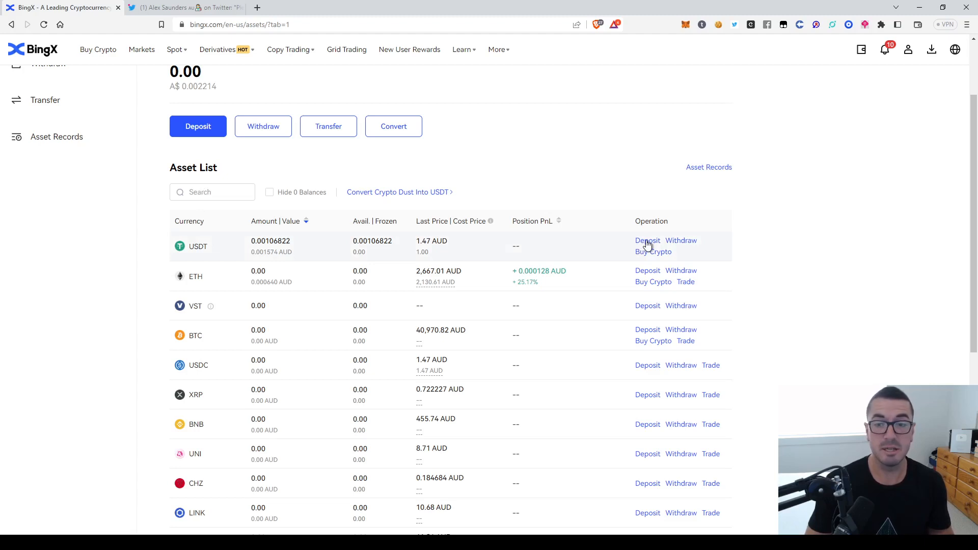
left_click(647, 240)
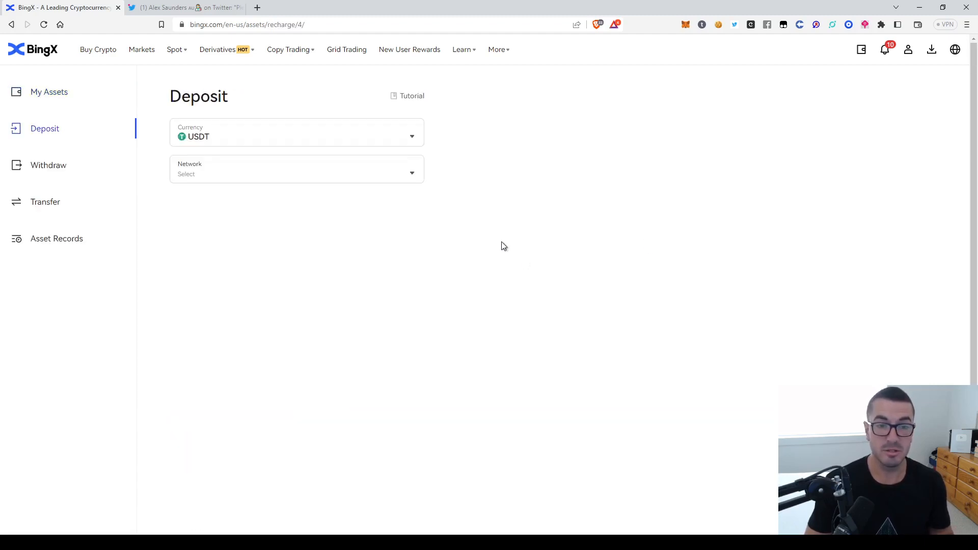
Show the USDT deposit networks (ERC20, TRC20, BEP20, SOL, Polygon), then return to My Assets
left_click(296, 169)
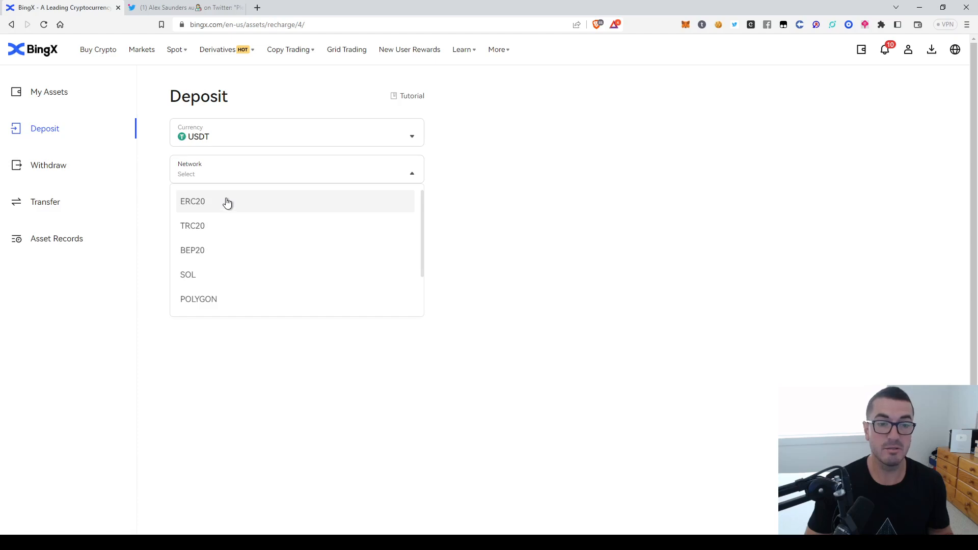
mouse_move(226, 207)
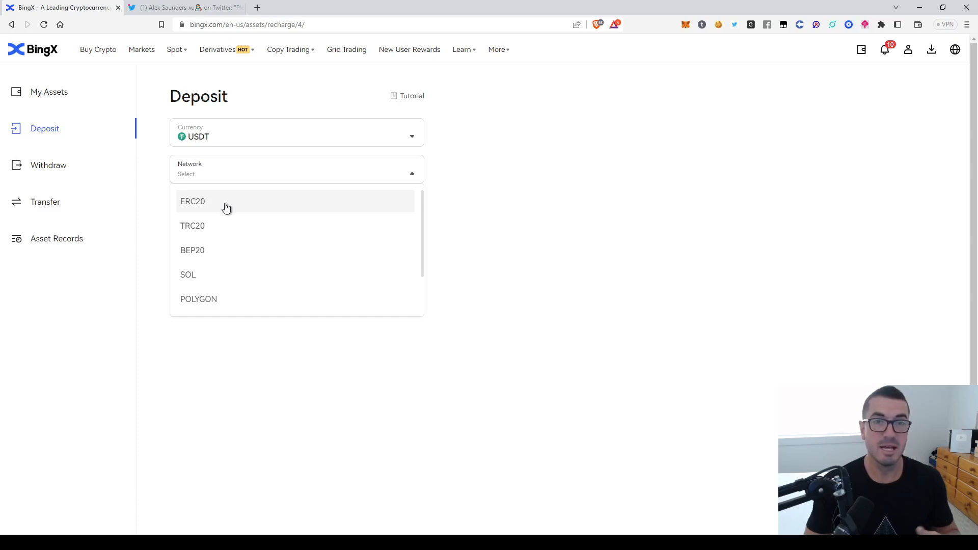
mouse_move(207, 270)
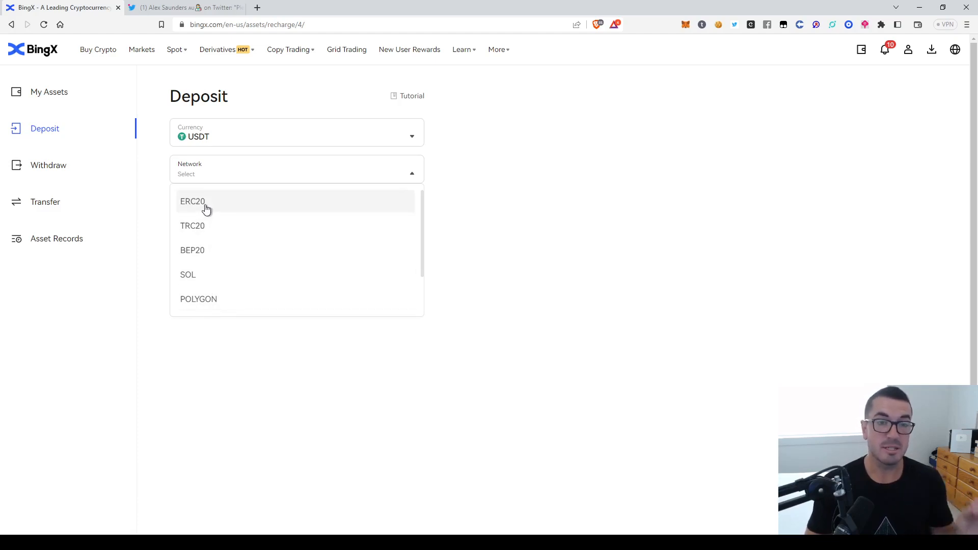
mouse_move(213, 245)
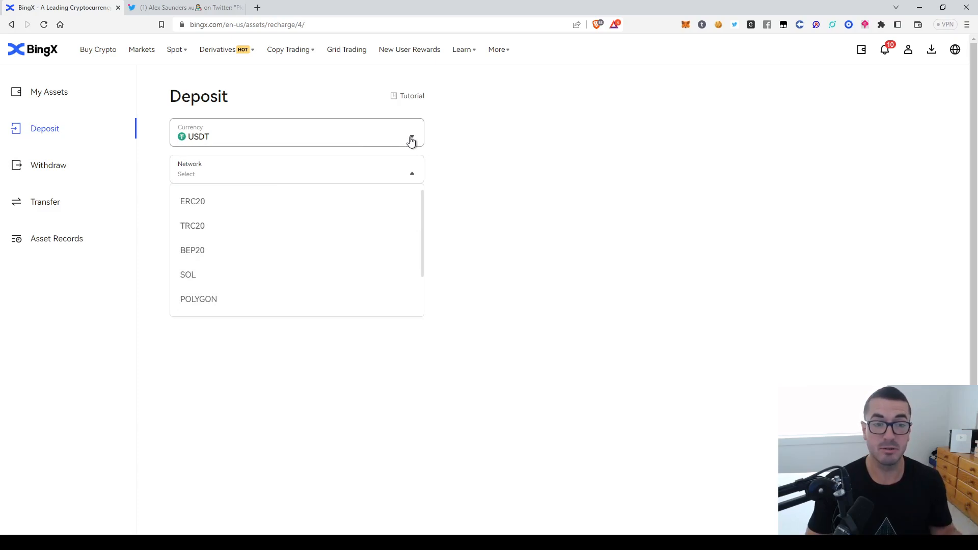
mouse_move(50, 73)
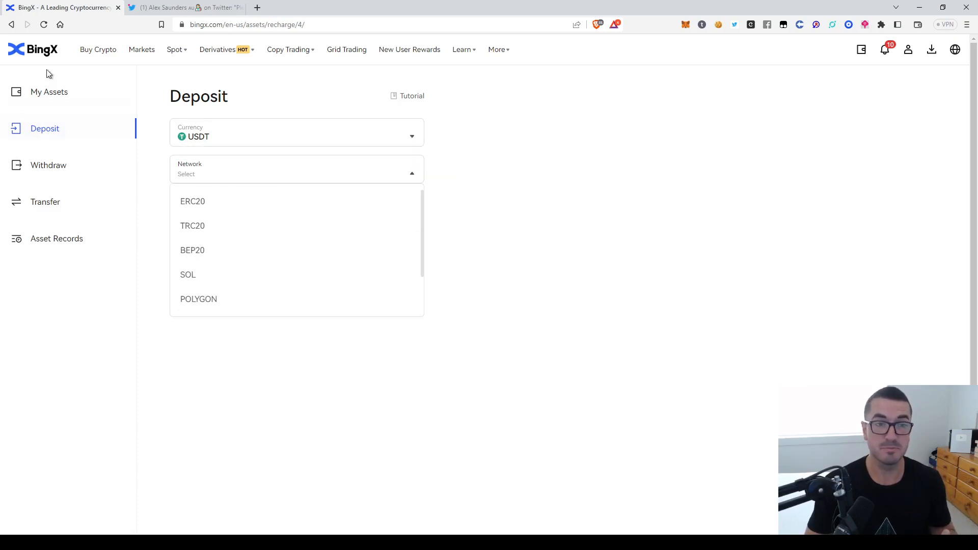
left_click(49, 92)
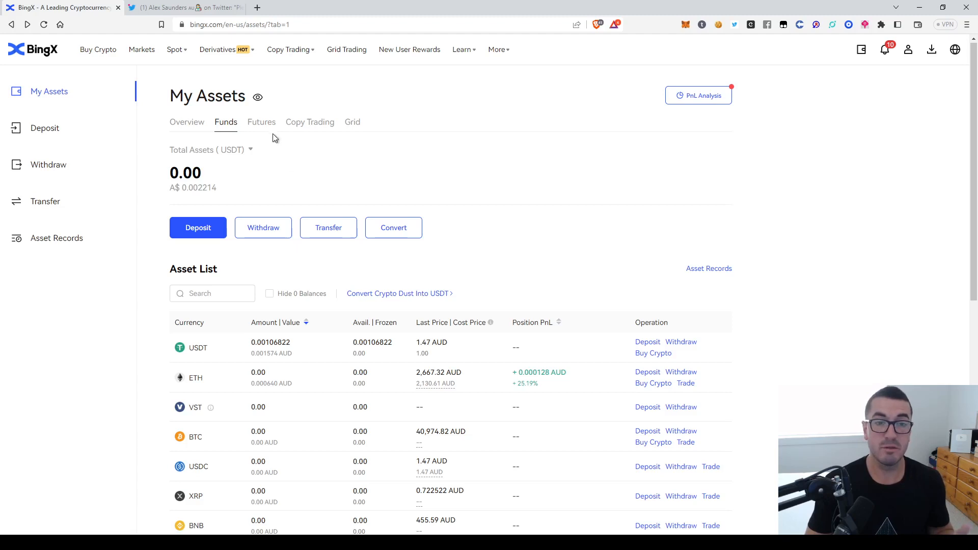
View the futures account balance of about 6,260 USDT, then go to Copy Trading
left_click(261, 122)
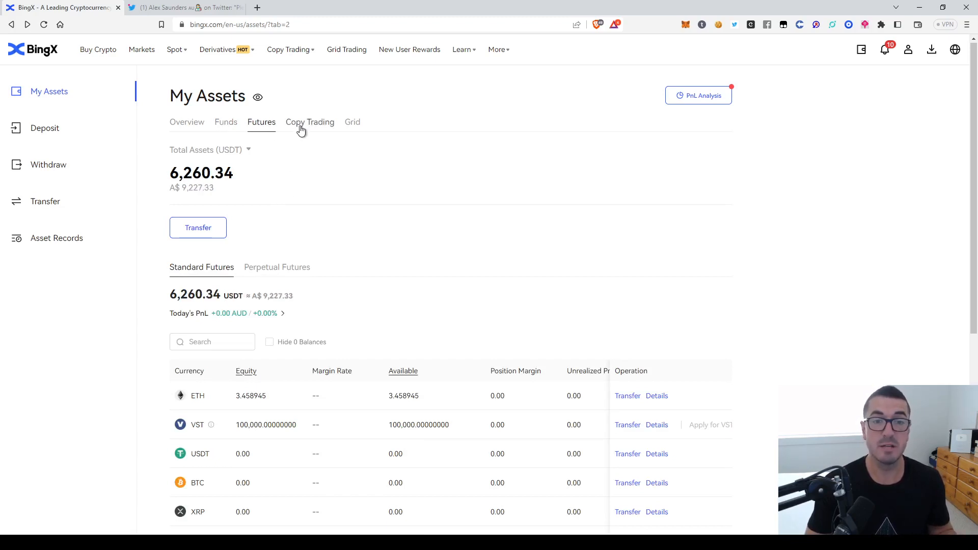
mouse_move(352, 125)
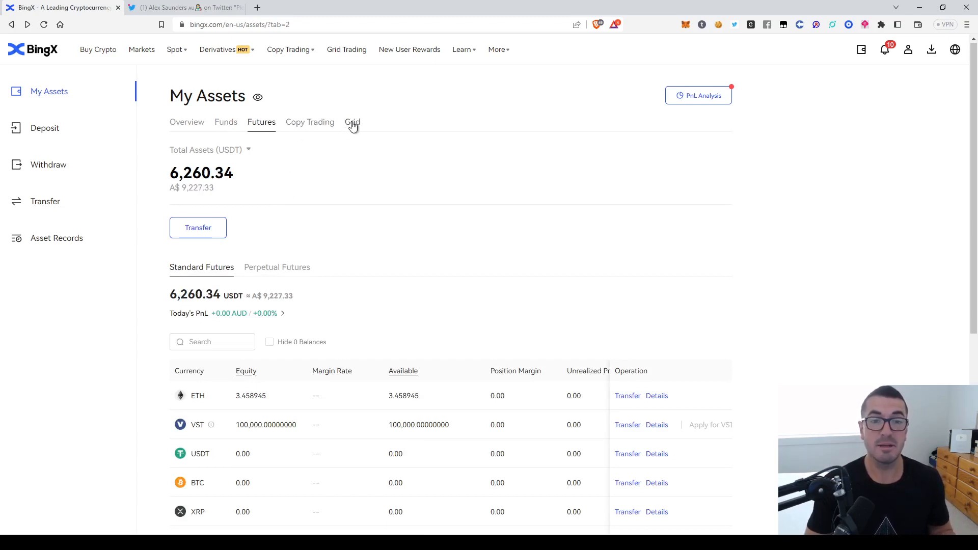
left_click(287, 49)
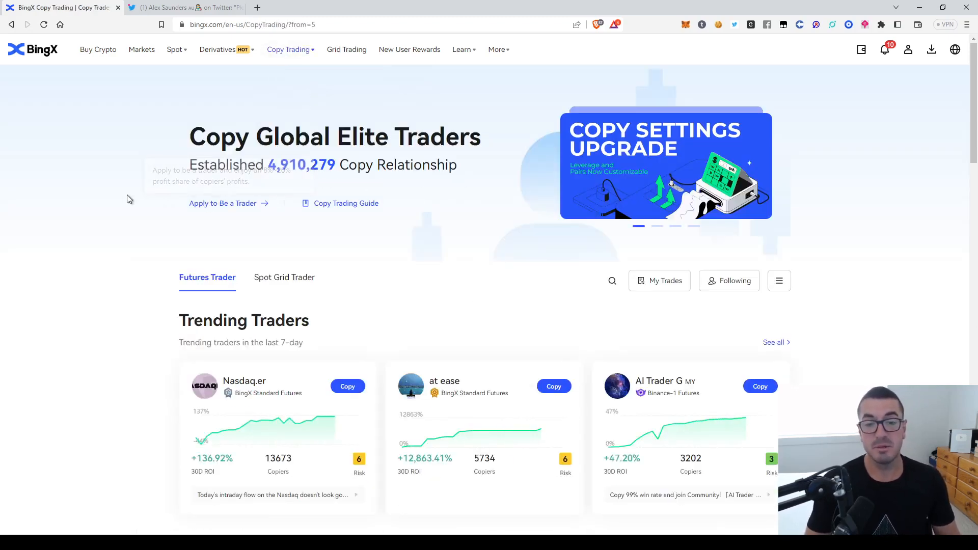
Browse the trending and conservative copy traders, then go to Grid Trading
scroll("down", 3)
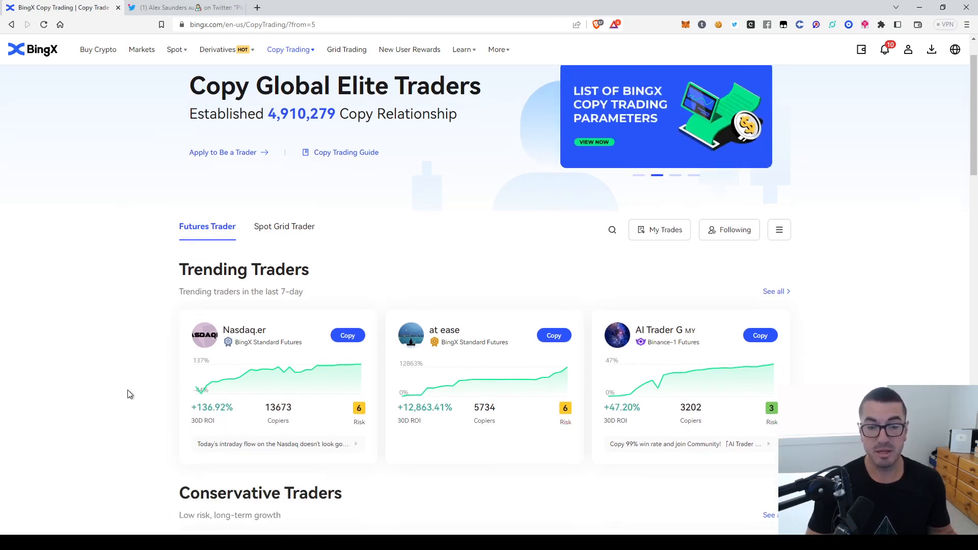
scroll("down", 3)
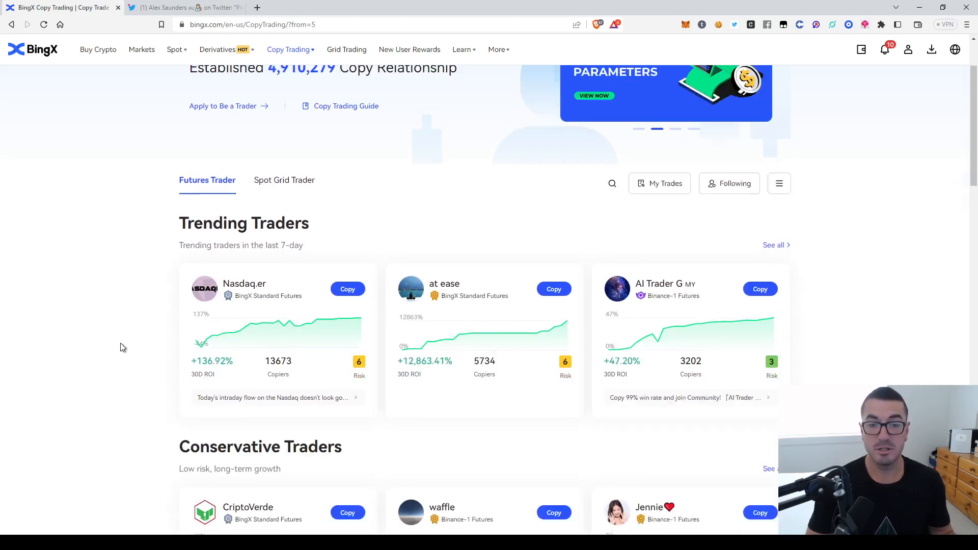
scroll("down", 3)
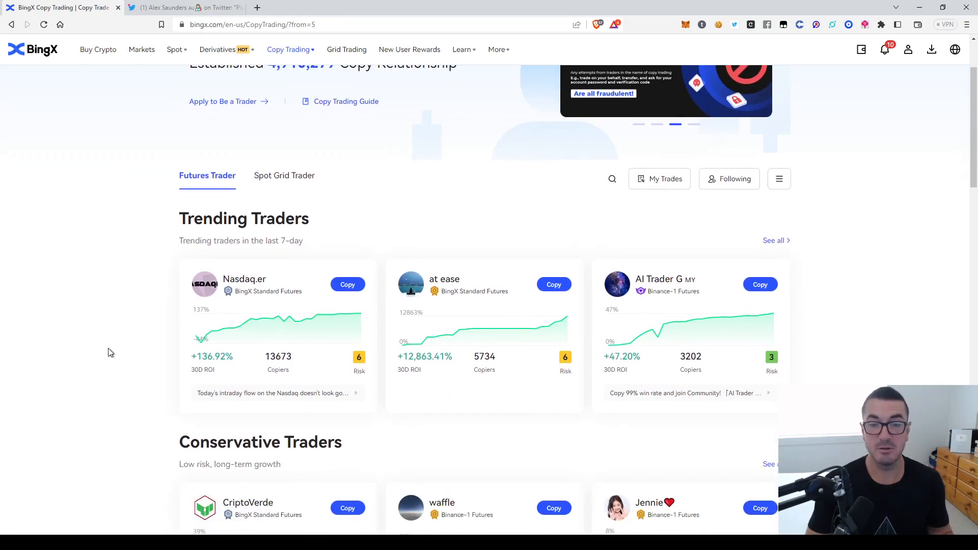
scroll("up", 3)
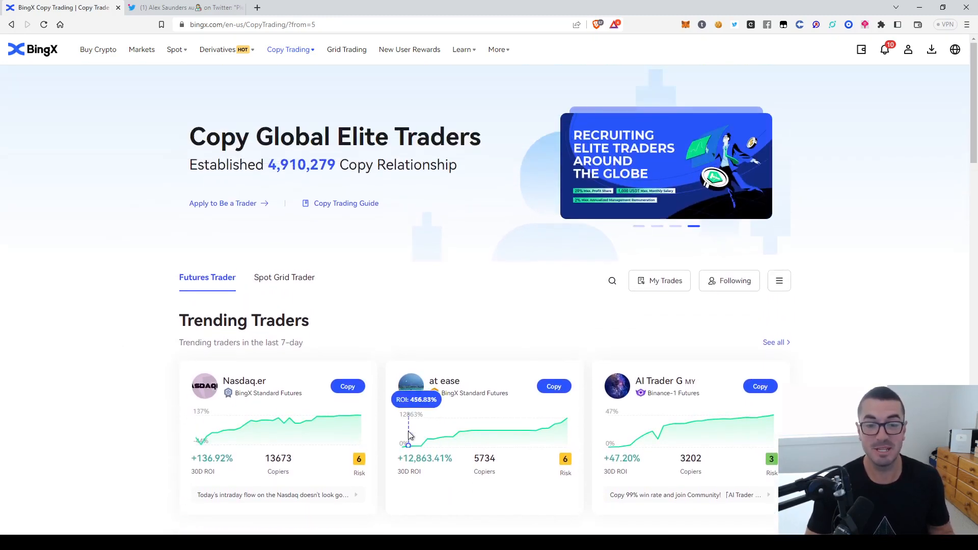
left_click(346, 49)
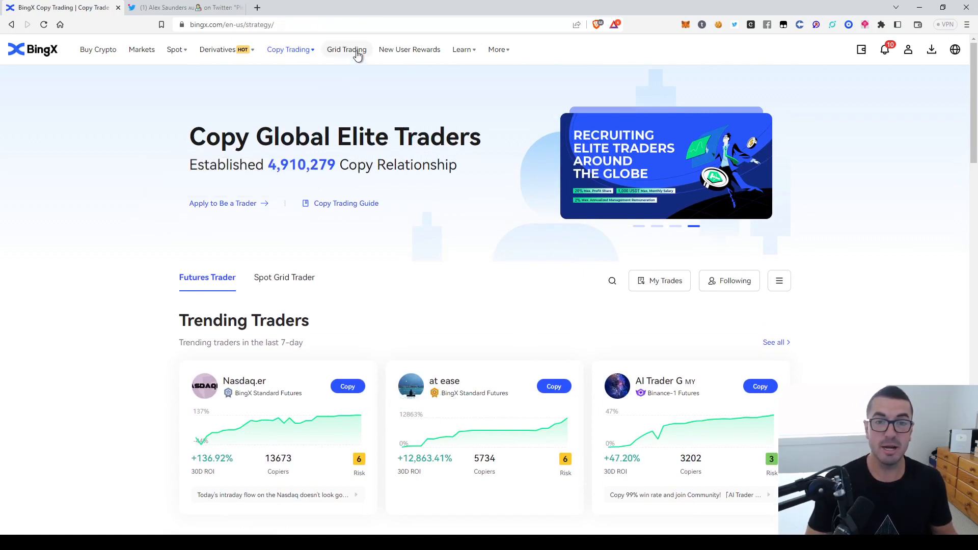
View the Futures Grid and Spot Grid strategies, then hover the Spot menu
left_click(346, 49)
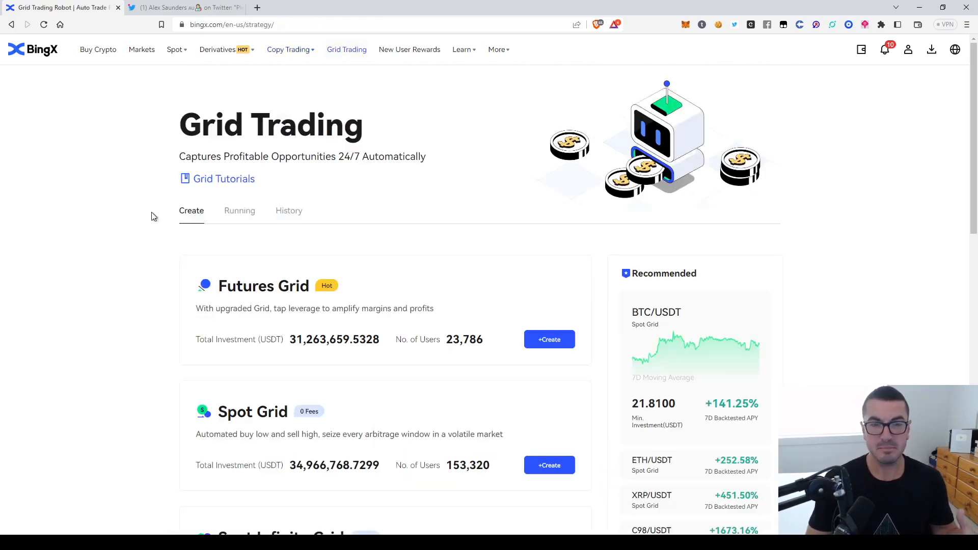
mouse_move(152, 223)
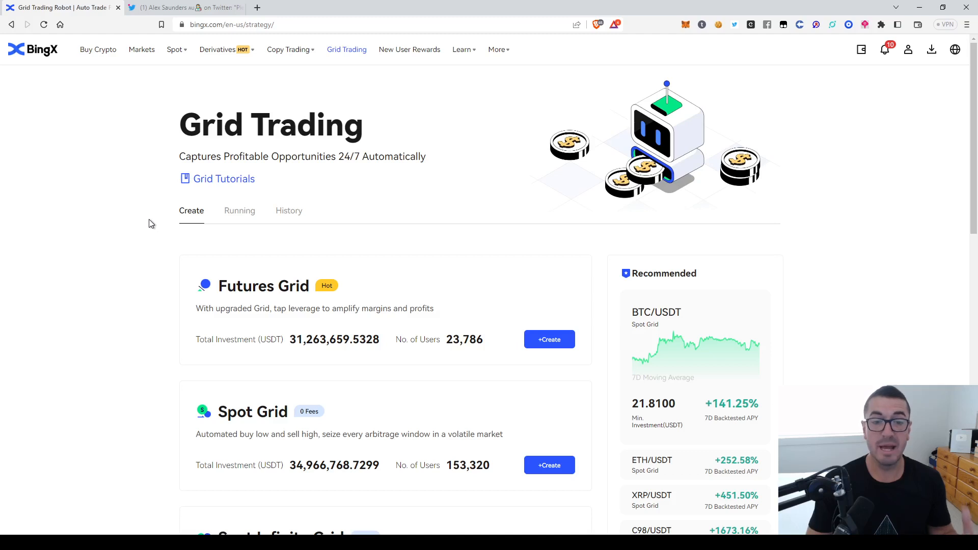
mouse_move(147, 226)
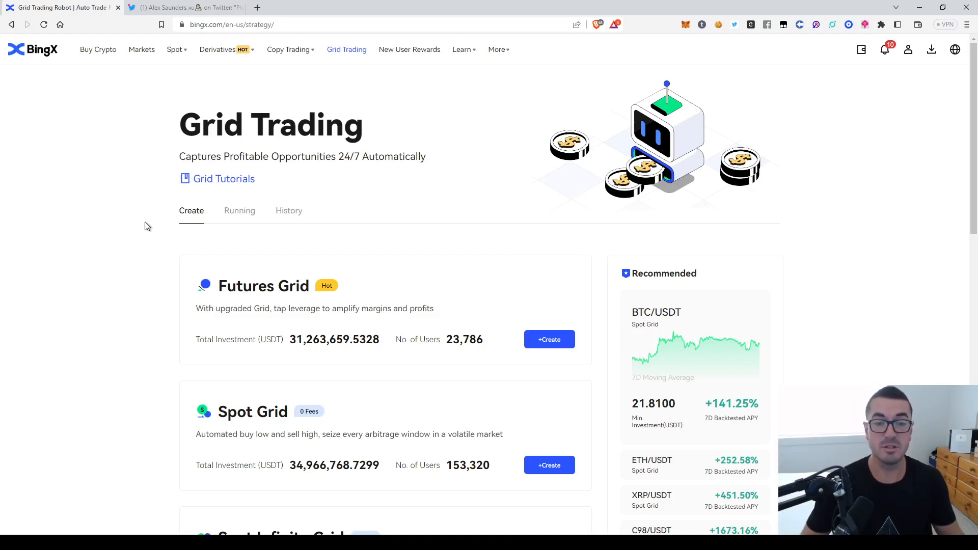
mouse_move(201, 154)
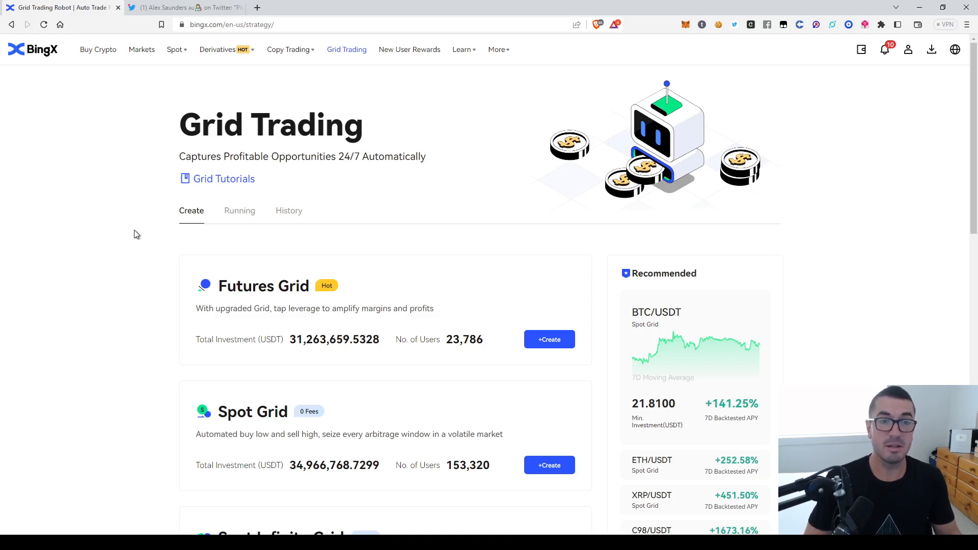
left_click(175, 50)
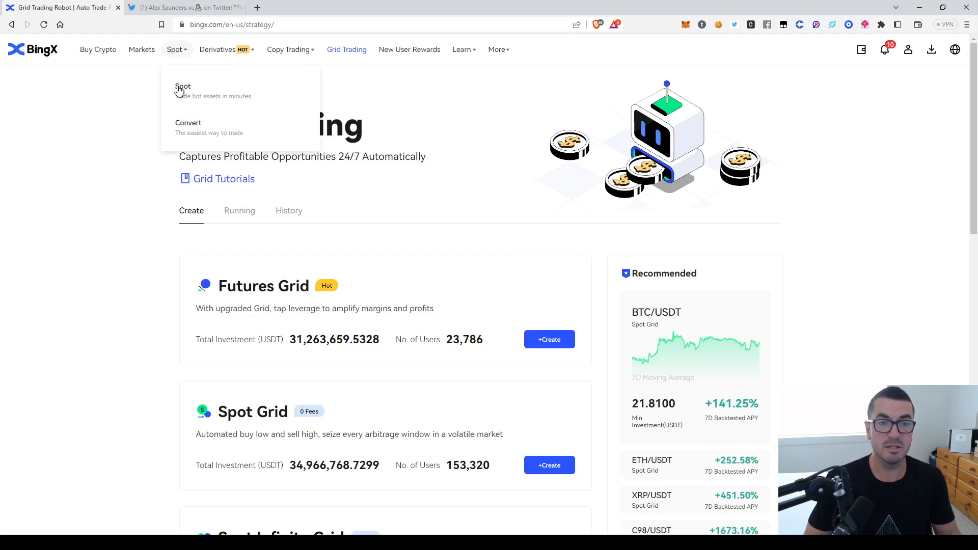
Open the Convert page set to swap BTC into USDT
left_click(189, 127)
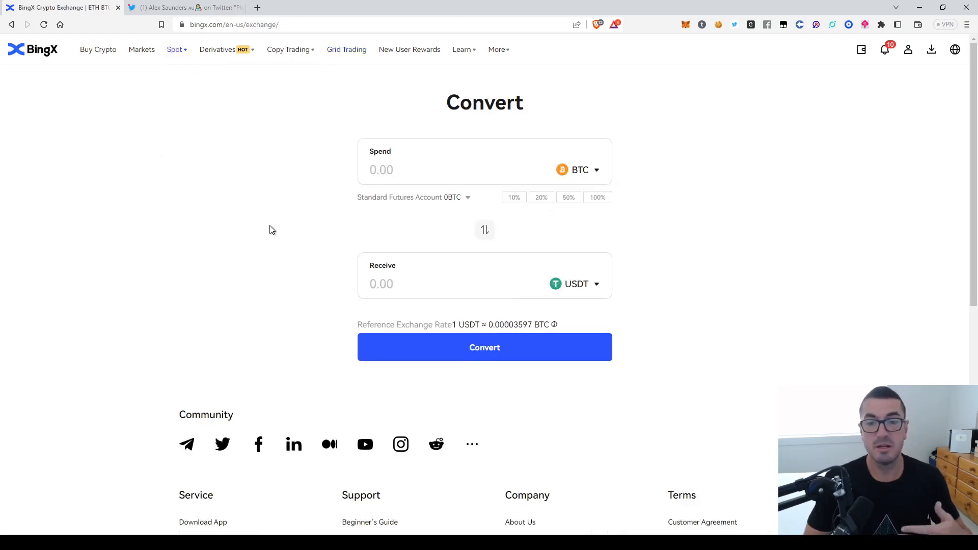
mouse_move(229, 219)
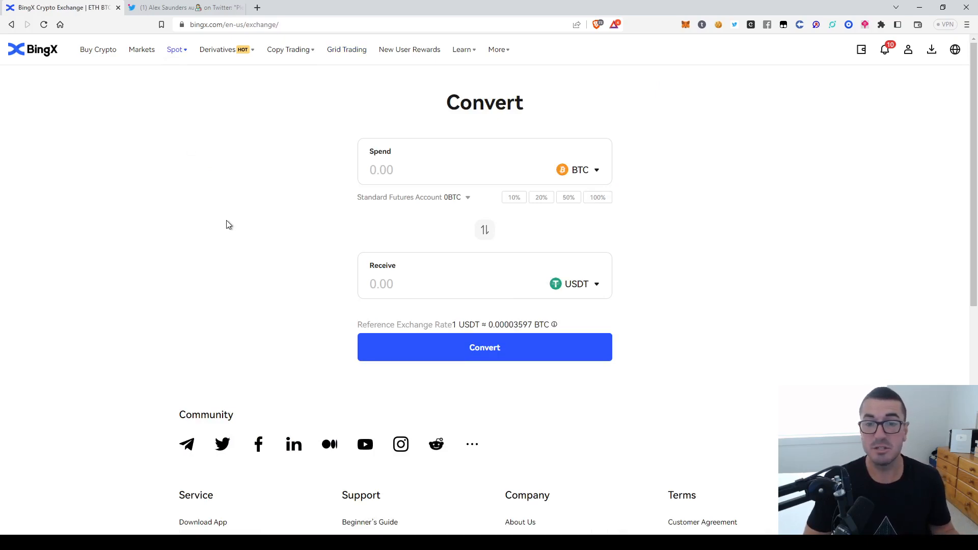
mouse_move(98, 50)
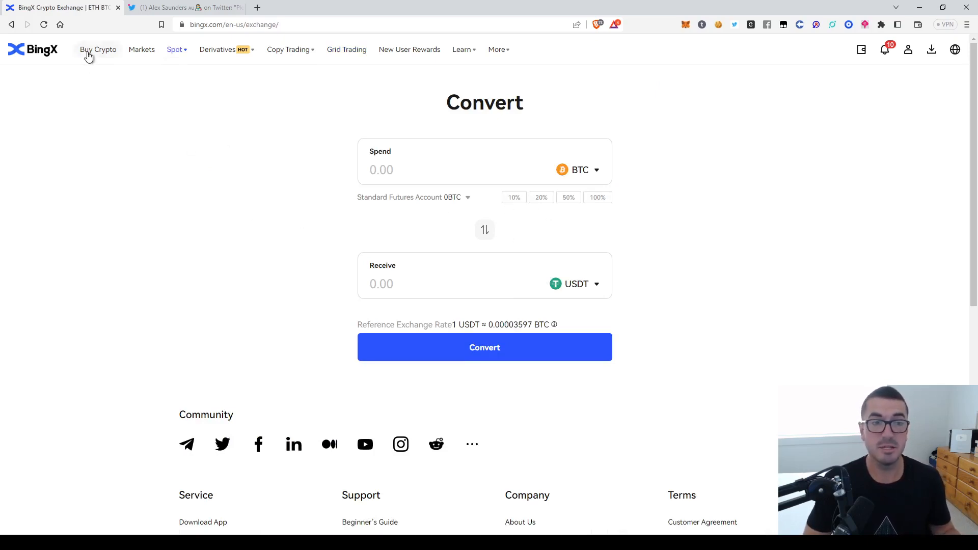
On Buy Crypto, enter 1000 AUD for about 662 USDT and submit with Buy with 0 Fee
left_click(98, 49)
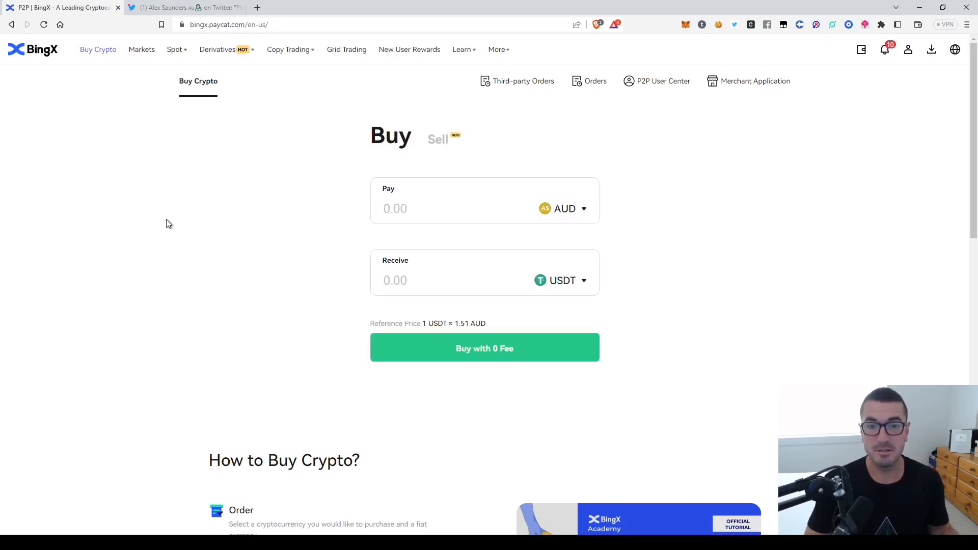
mouse_move(98, 50)
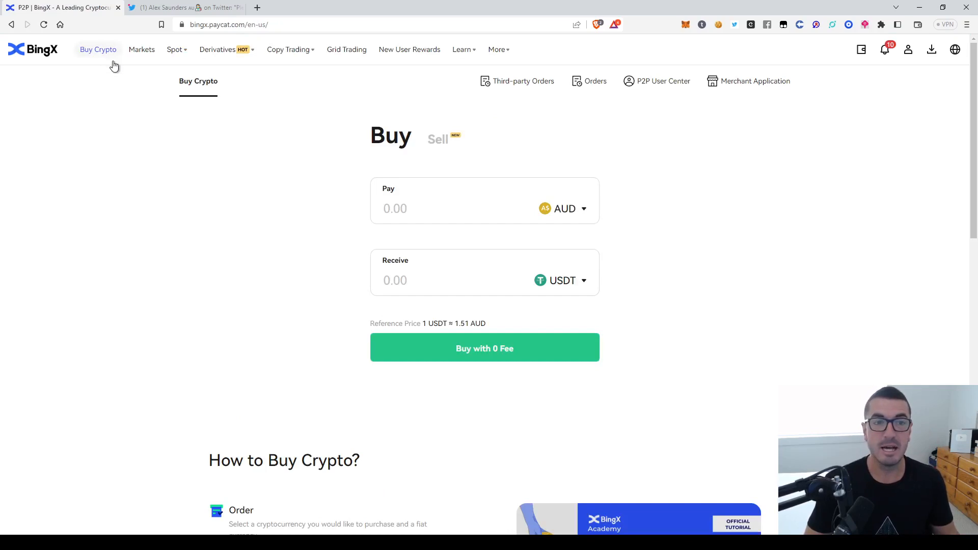
left_click(471, 209)
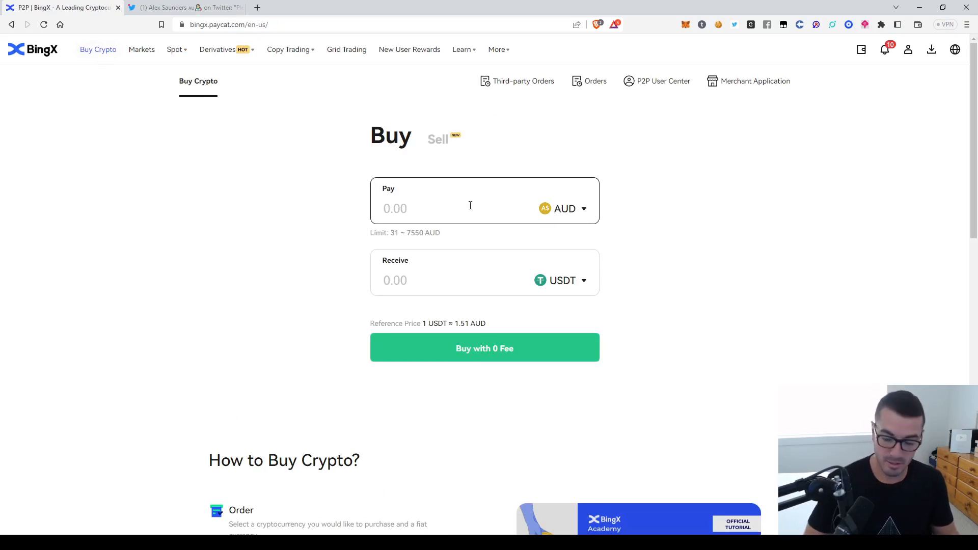
type("1000")
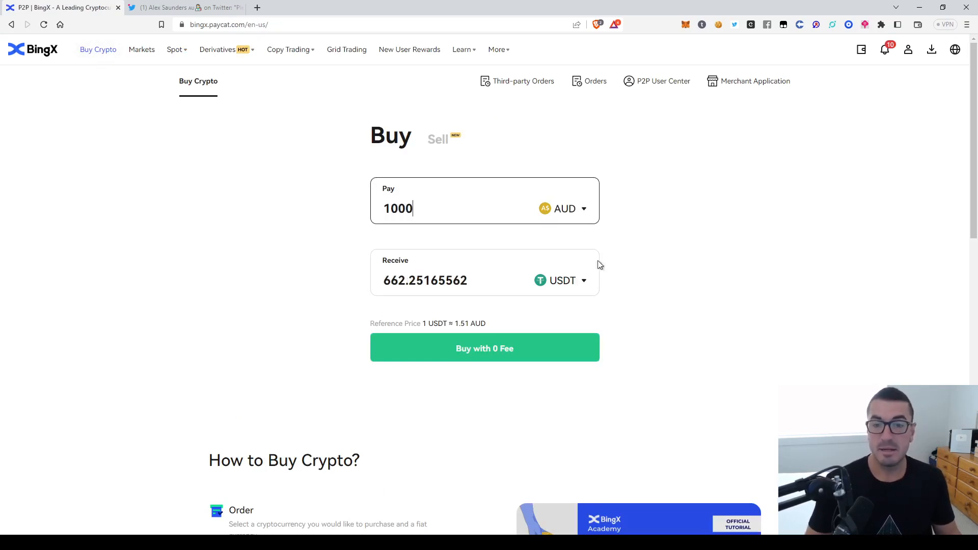
left_click(484, 348)
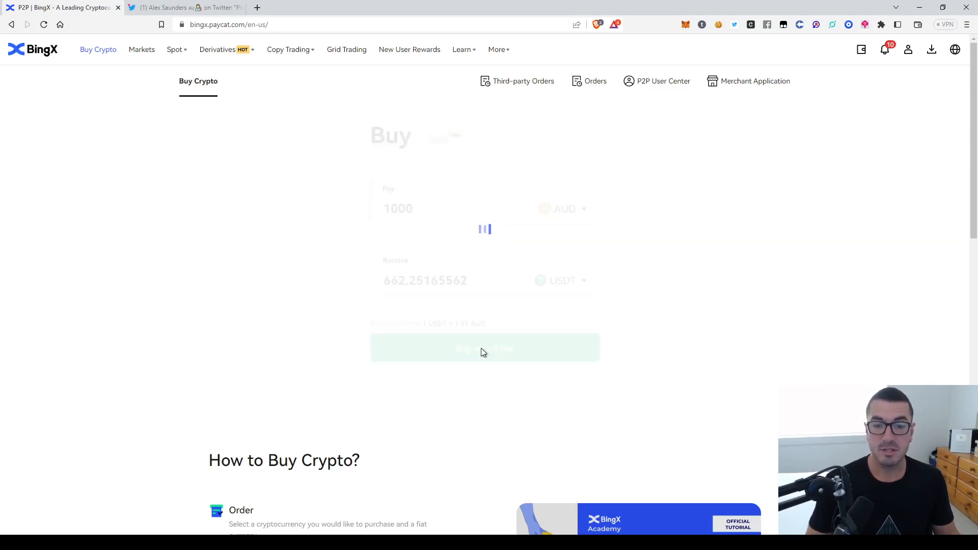
Review the MoonPay, Banxa and Mercuryo payment providers, briefly checking the account menu
left_click(484, 348)
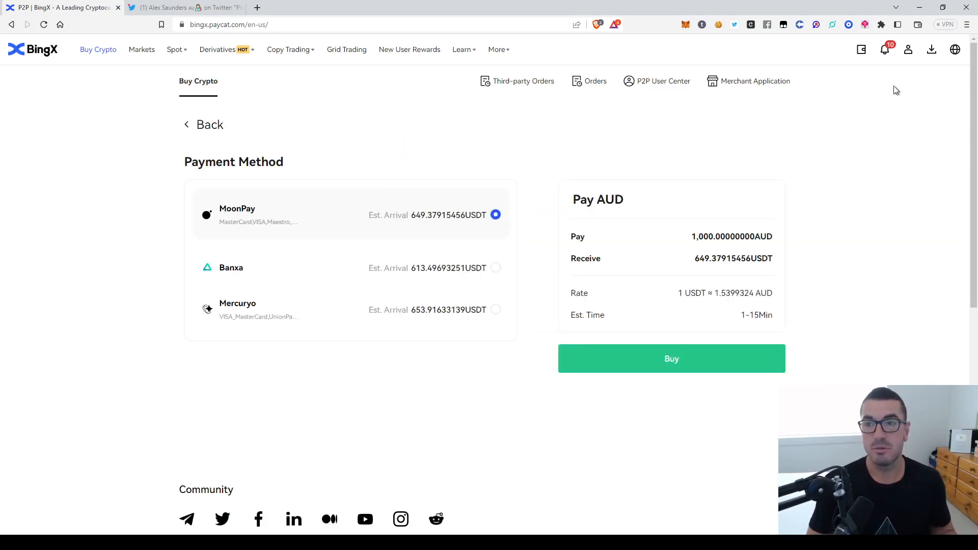
mouse_move(539, 175)
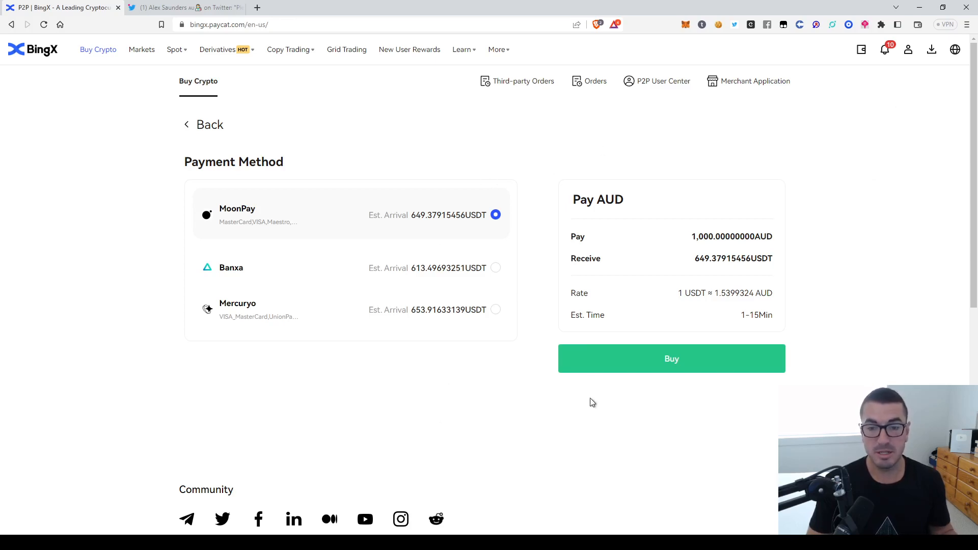
mouse_move(148, 325)
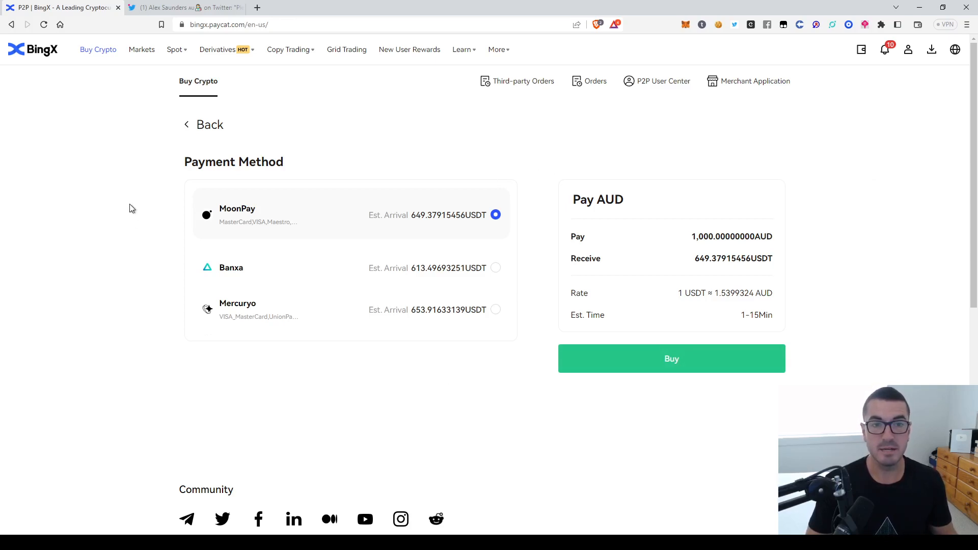
mouse_move(89, 242)
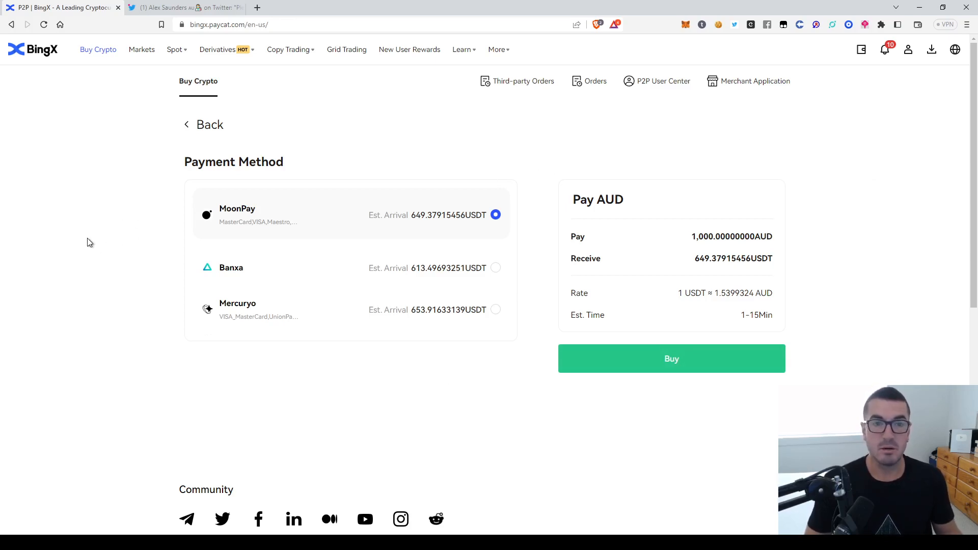
mouse_move(86, 233)
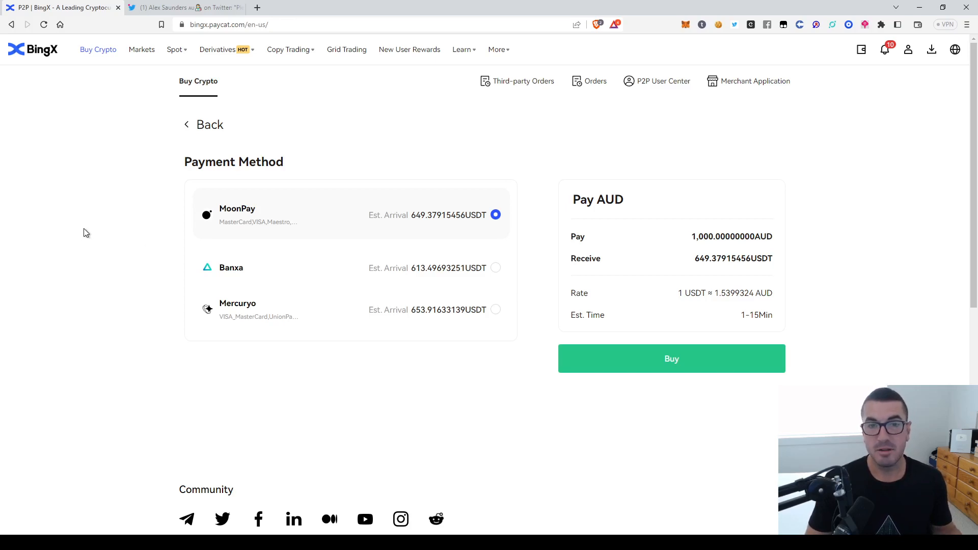
mouse_move(88, 237)
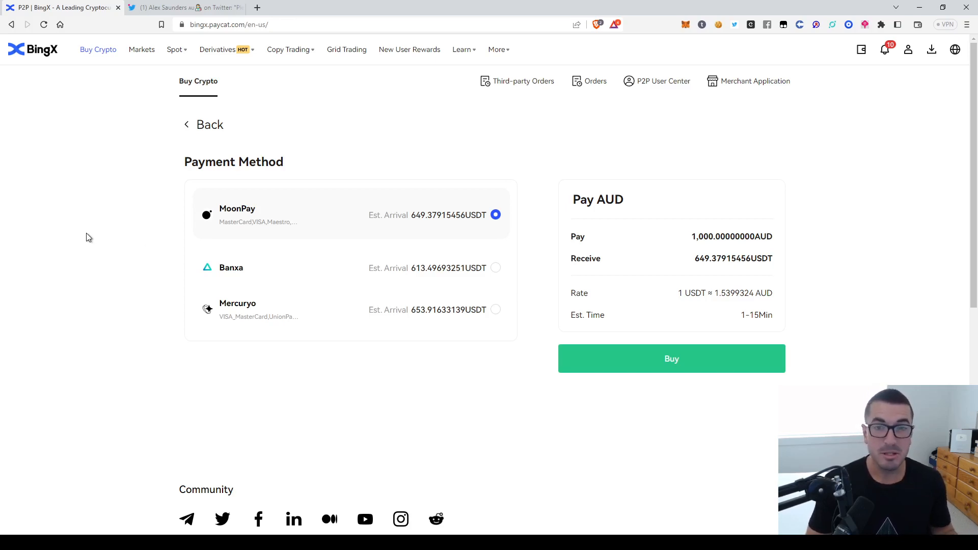
left_click(908, 50)
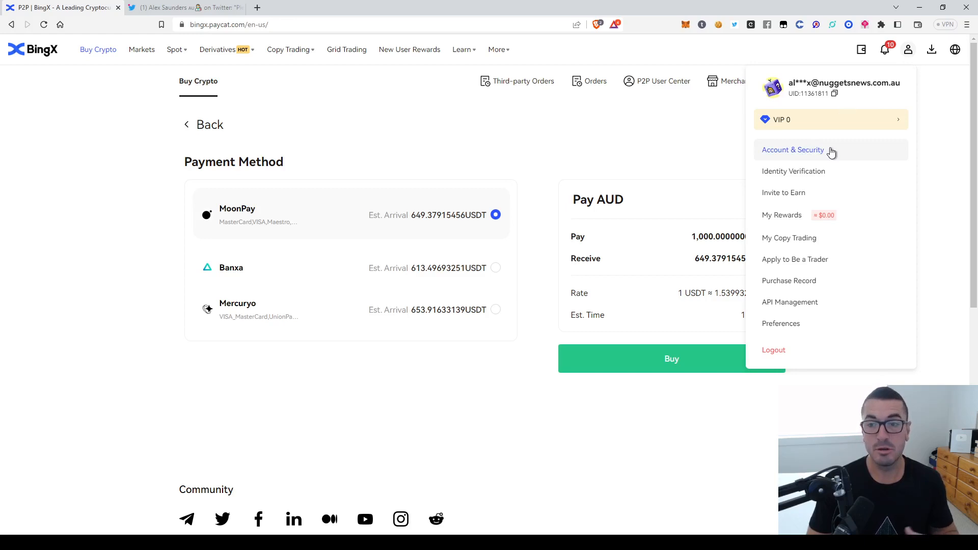
left_click(351, 131)
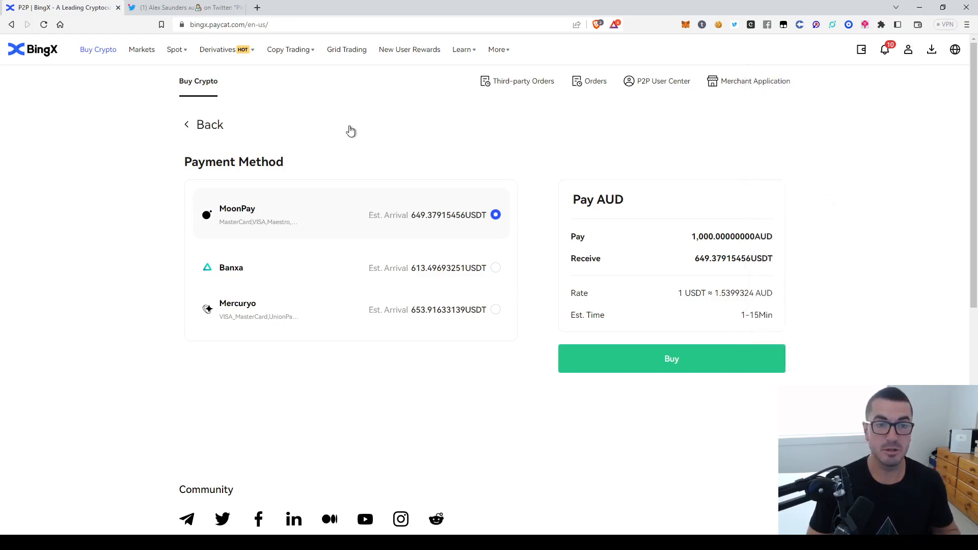
Open the BTC/USDT perpetual futures page and switch the chart to 15-minute candles
left_click(222, 49)
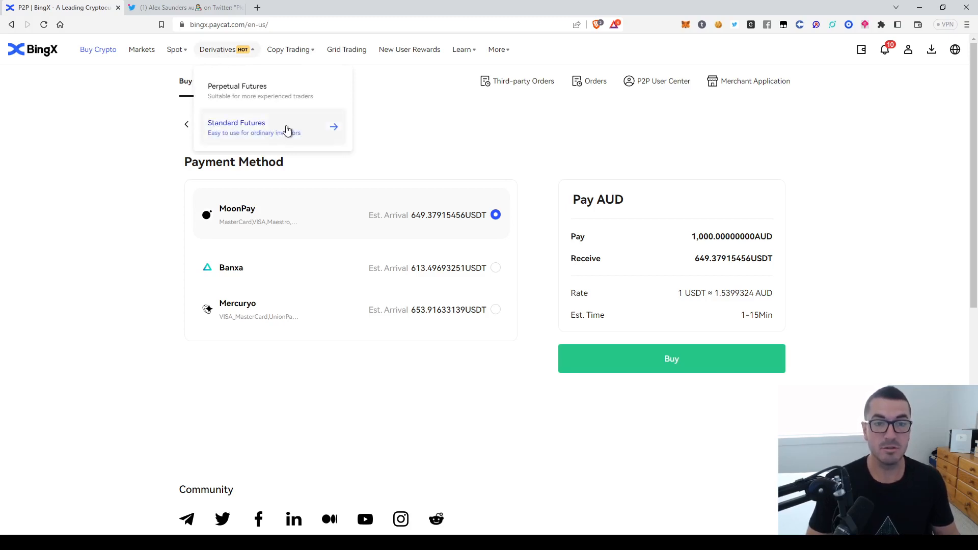
mouse_move(289, 89)
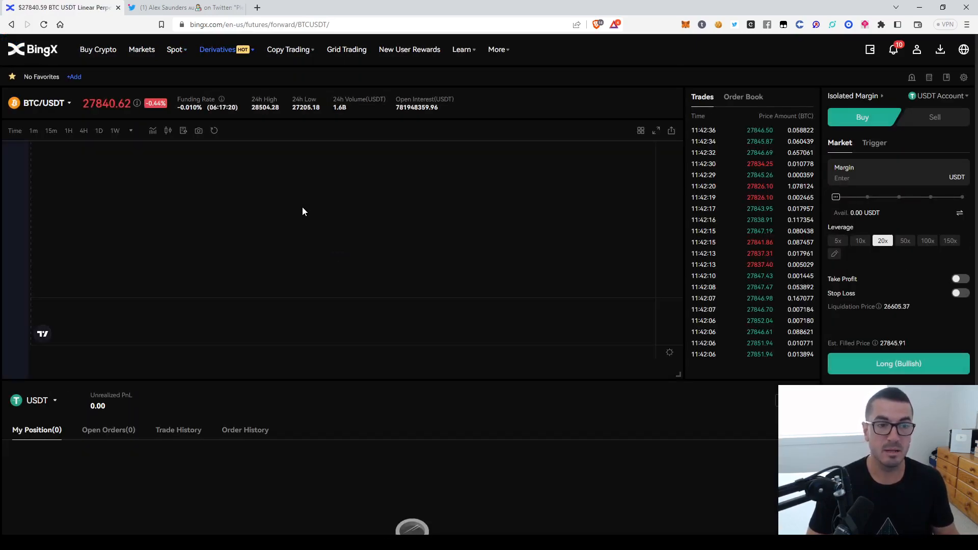
left_click(51, 131)
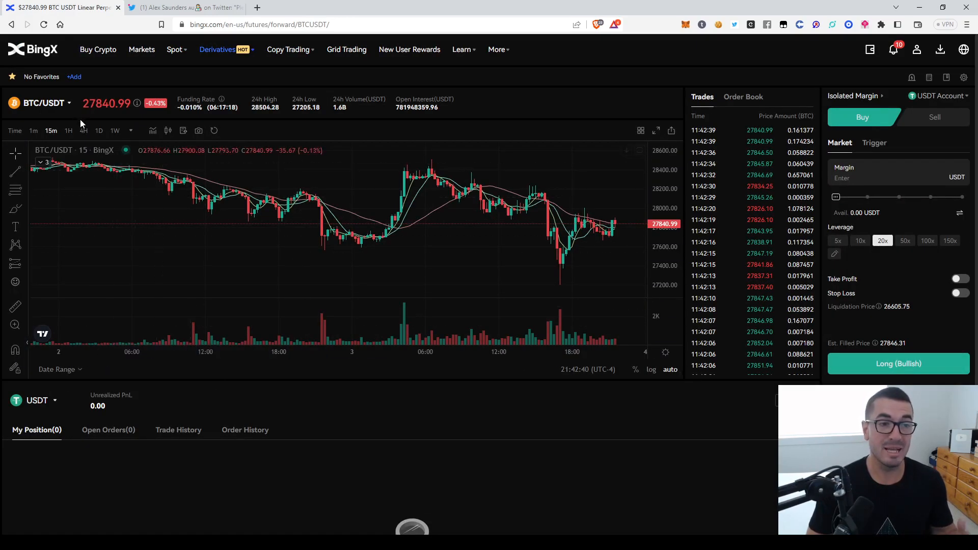
left_click(43, 103)
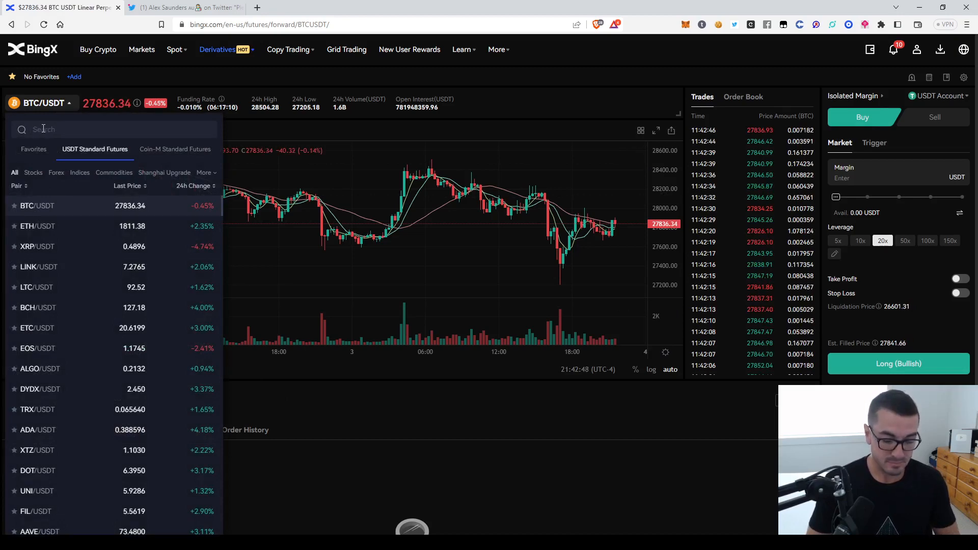
Search the pair list for 'op', then browse Forex, Commodities and the Coin-M Standard Futures pairs
type("op")
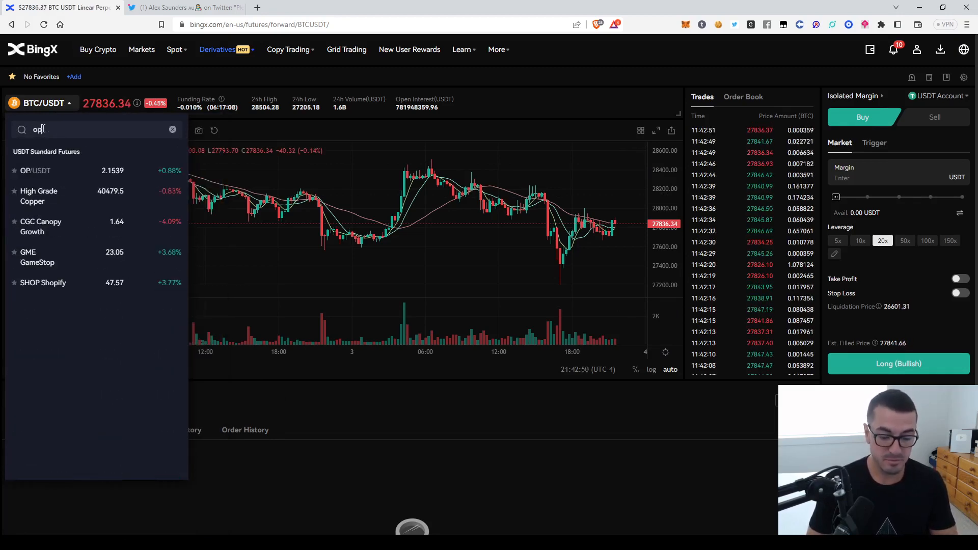
left_click(173, 129)
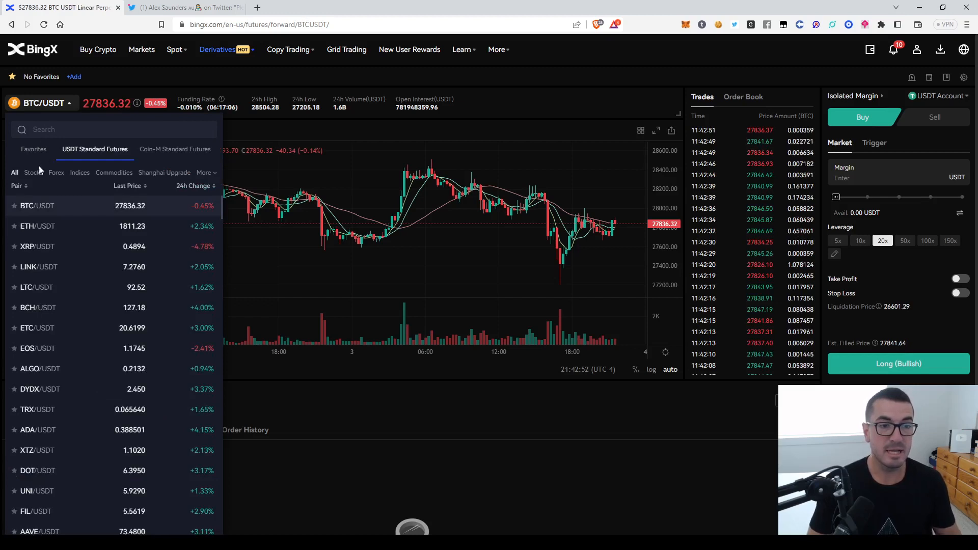
left_click(56, 172)
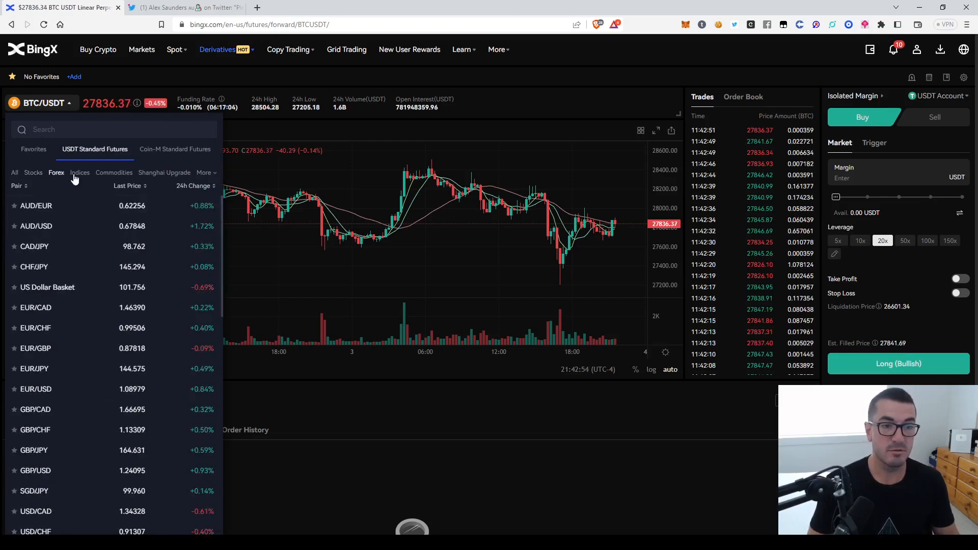
left_click(113, 172)
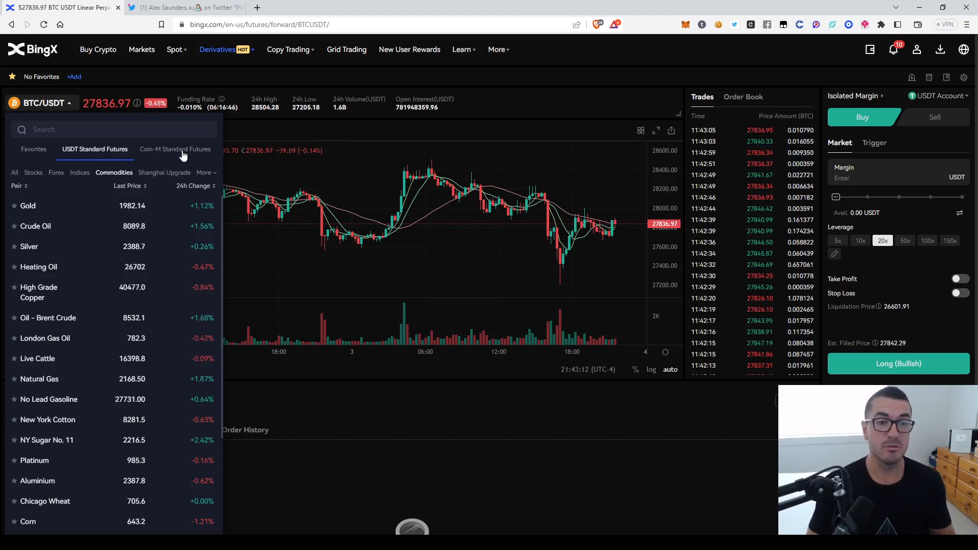
left_click(172, 149)
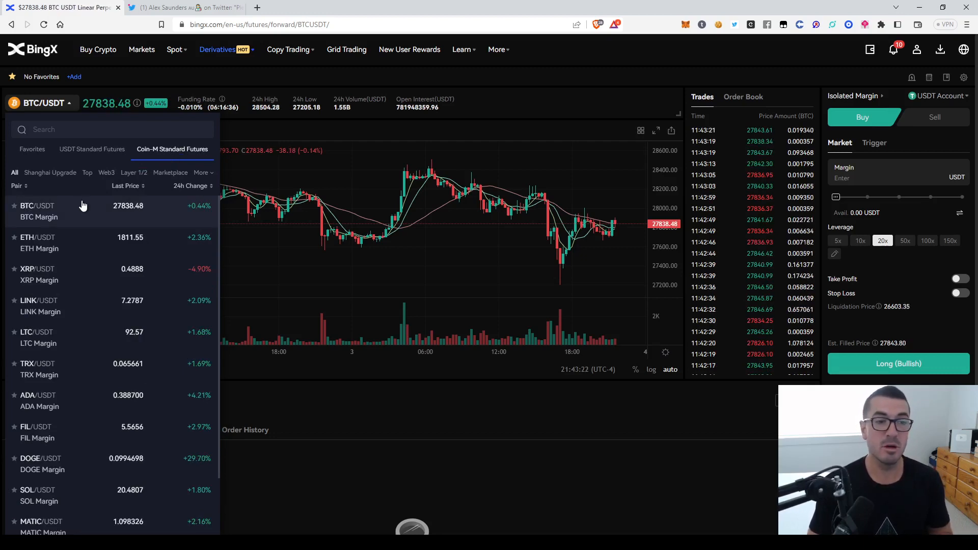
mouse_move(59, 243)
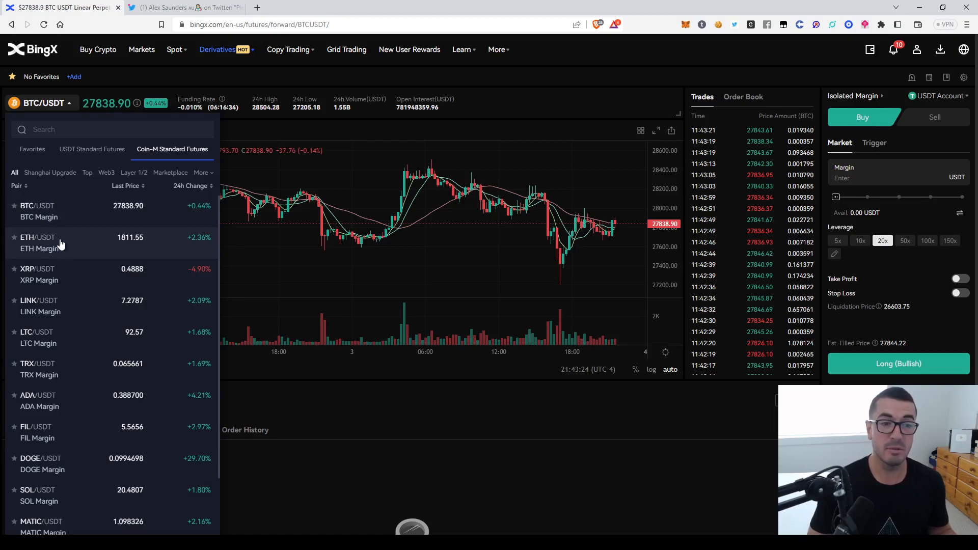
In coin-margined ETH/USDT, set 25% margin at 5x leverage with take profit enabled at 25%
left_click(36, 242)
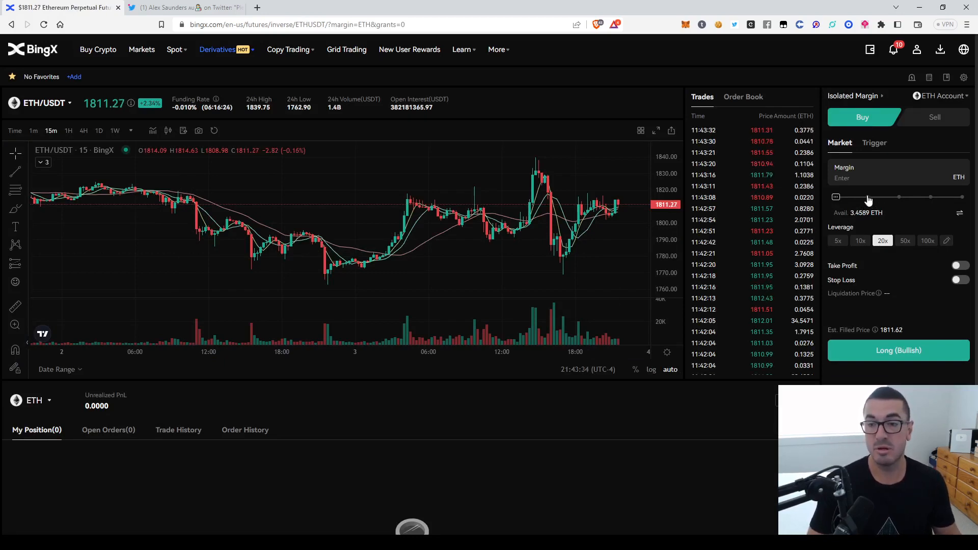
left_click_drag(835, 198, 866, 197)
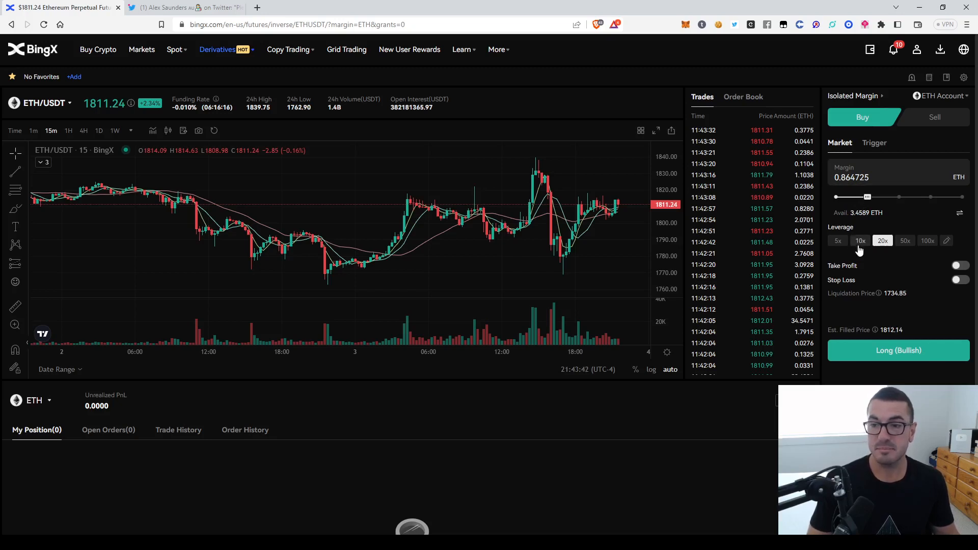
left_click(838, 241)
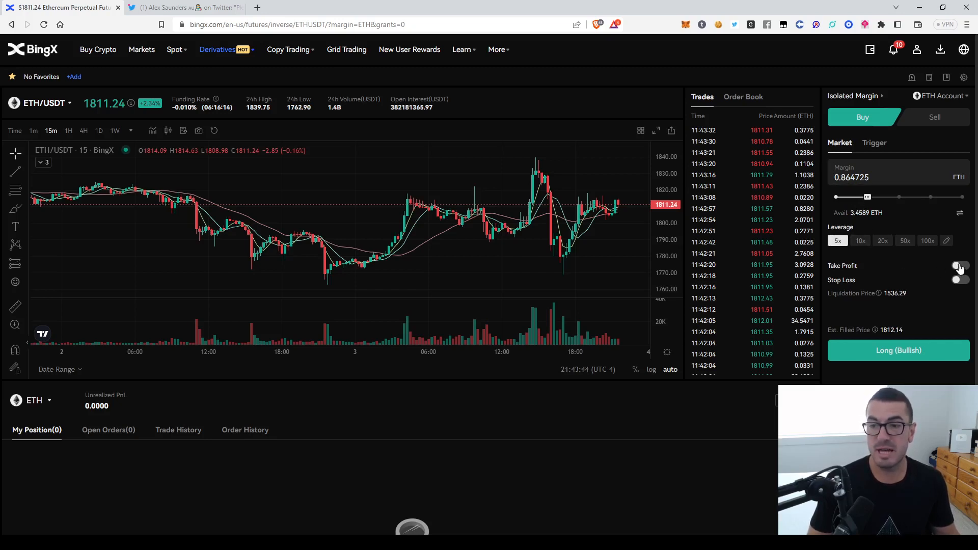
left_click(960, 265)
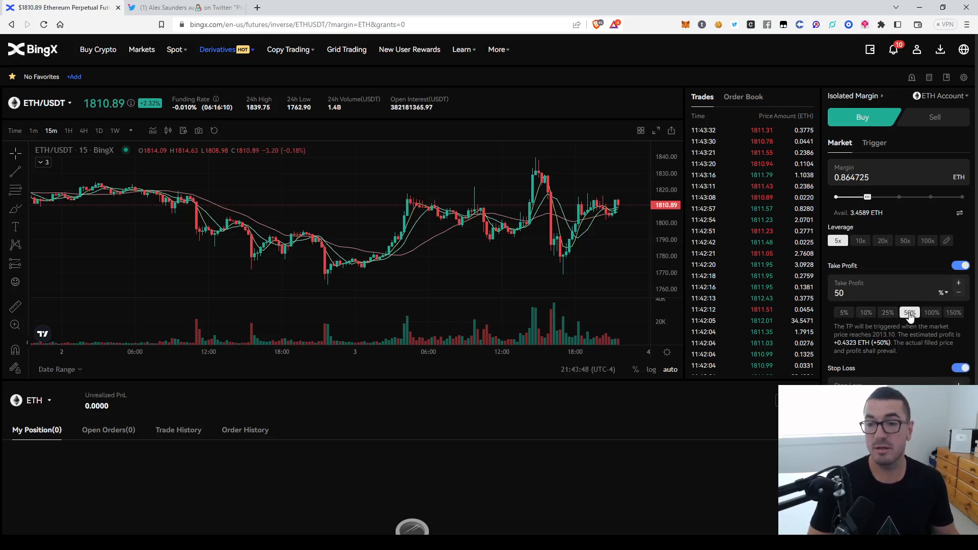
left_click(887, 311)
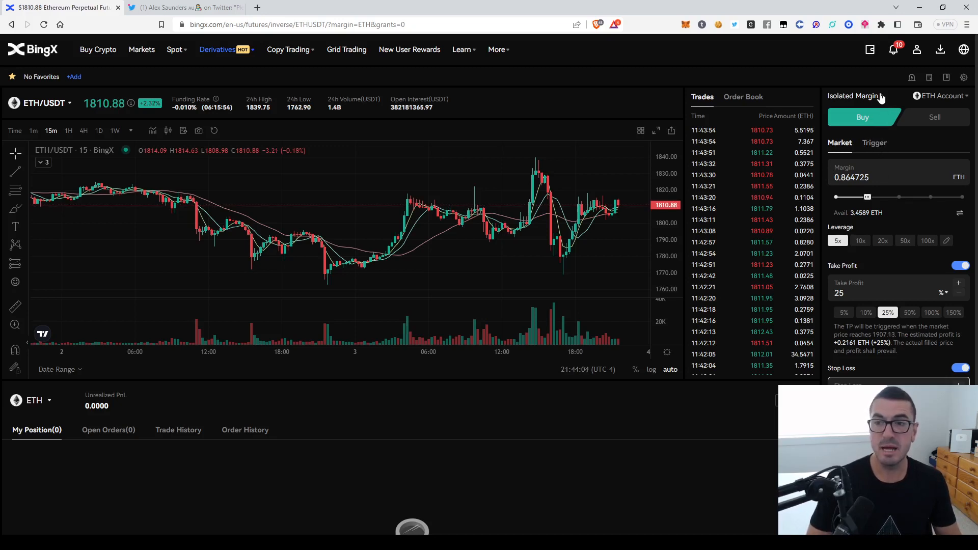
left_click(853, 95)
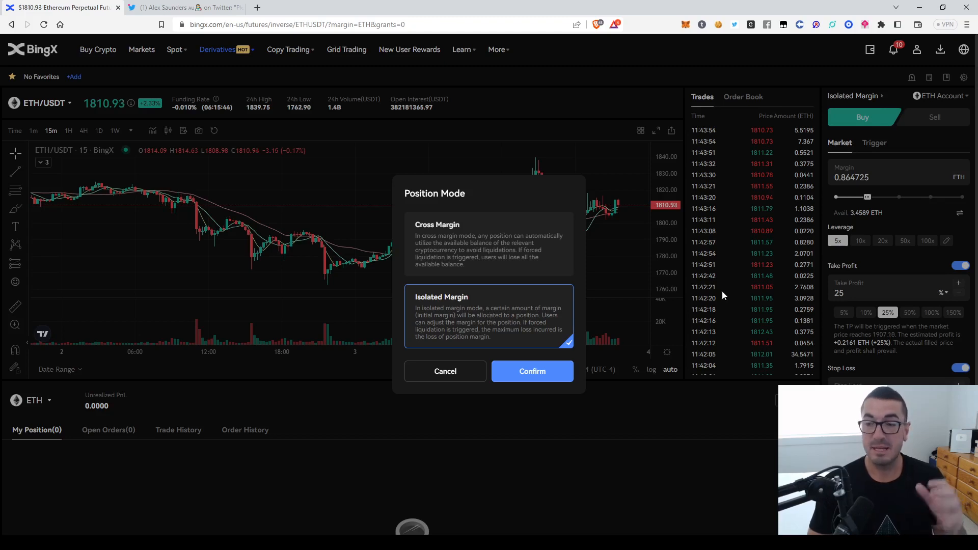
mouse_move(856, 223)
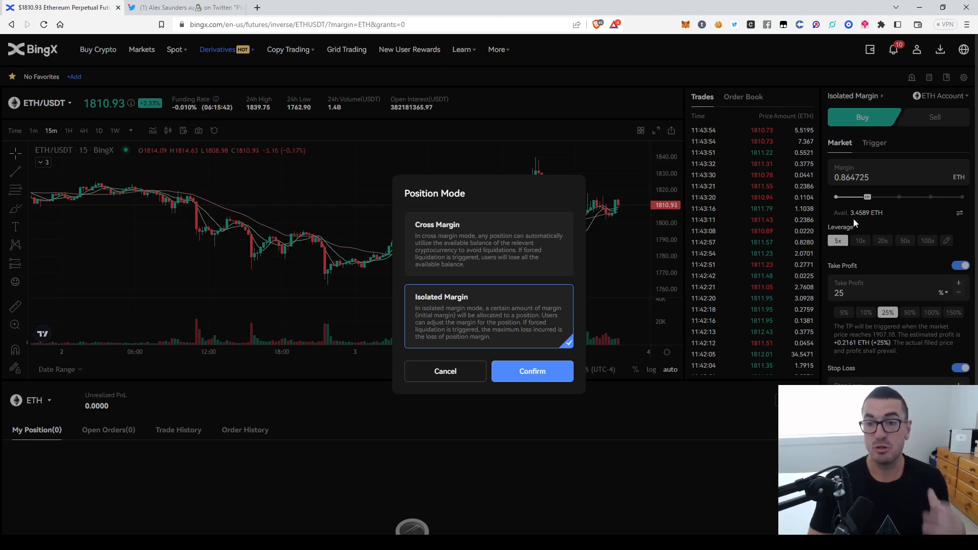
mouse_move(864, 354)
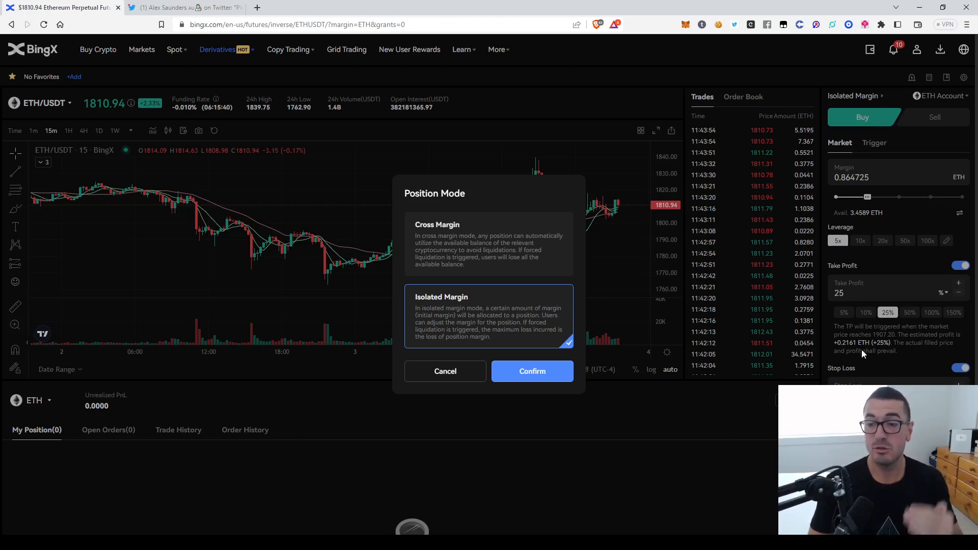
mouse_move(453, 308)
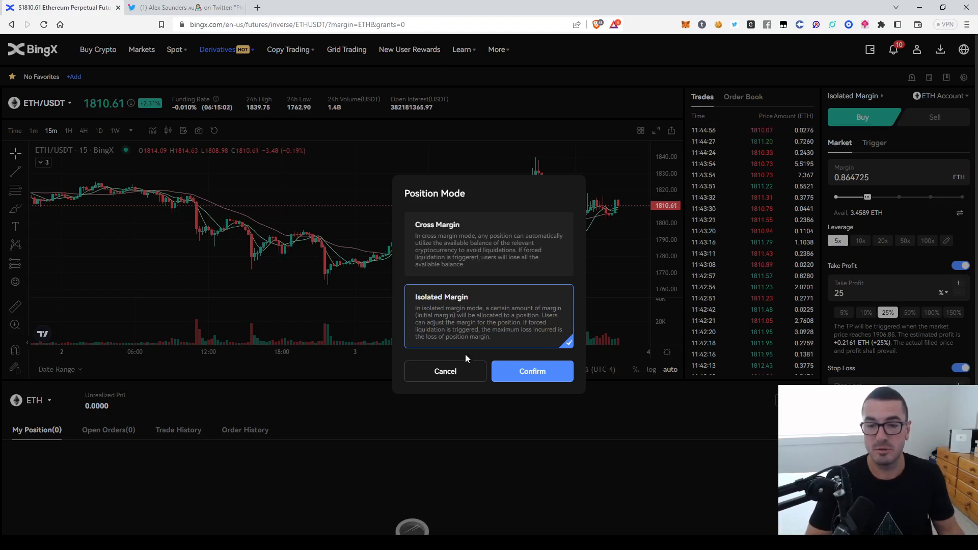
left_click(532, 371)
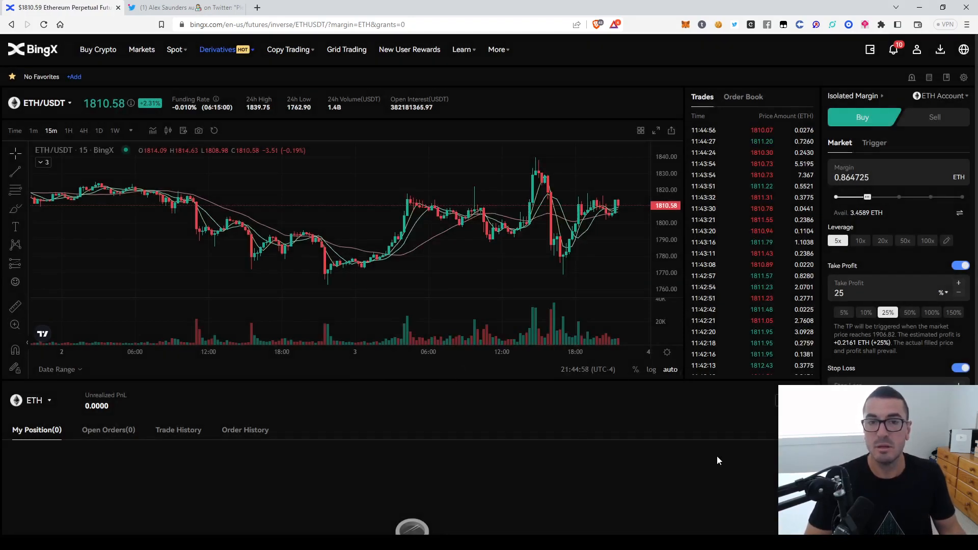
Switch to USDT Standard Futures ETH/USDT and select the VST demo account with 100,000 VST
left_click(496, 49)
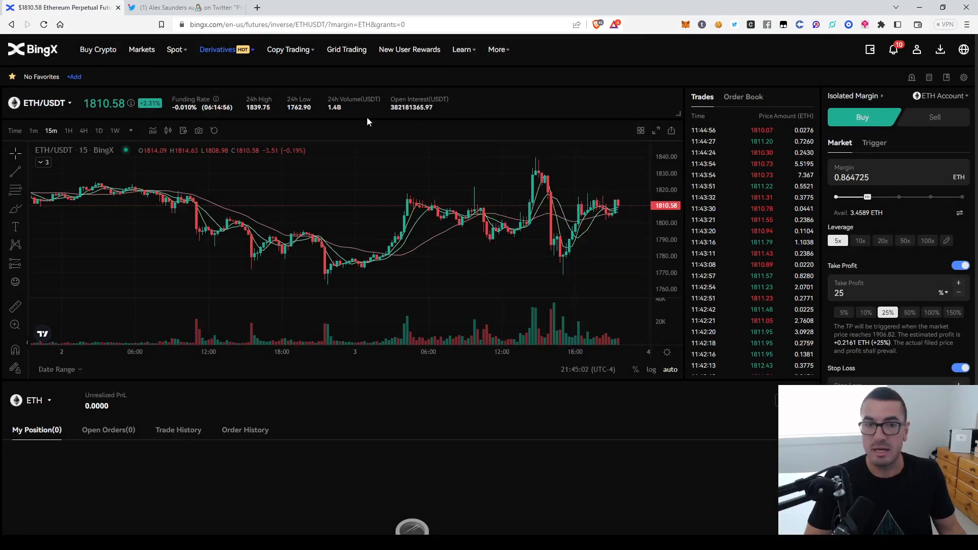
left_click(43, 103)
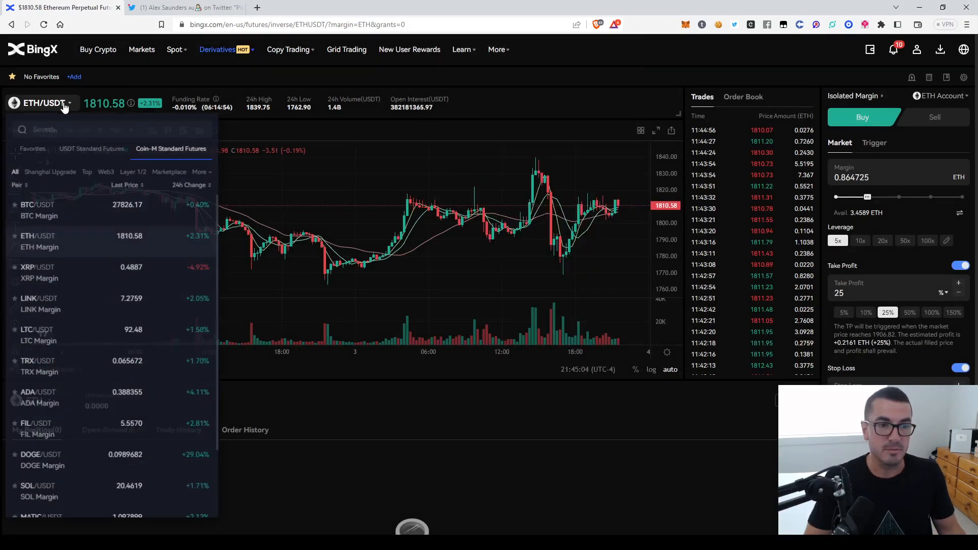
left_click(95, 149)
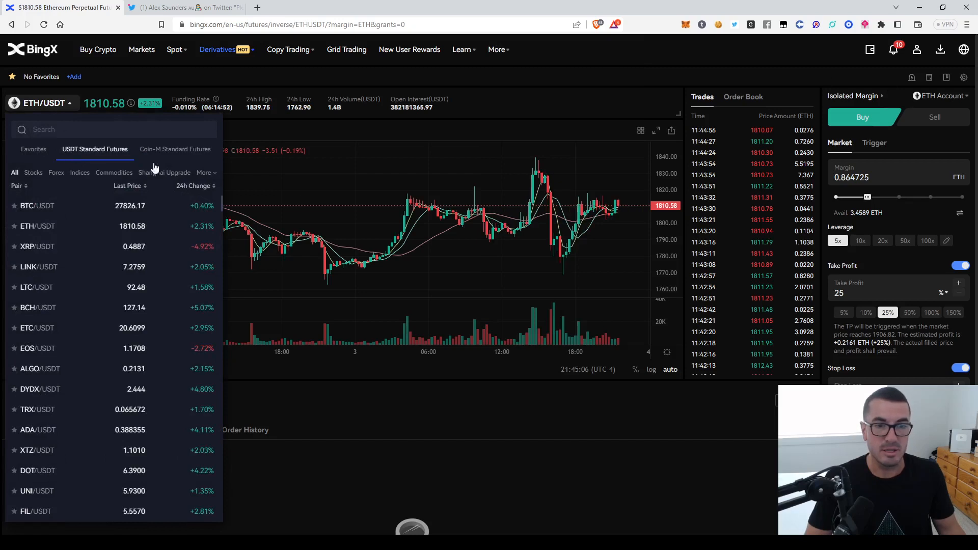
left_click(937, 96)
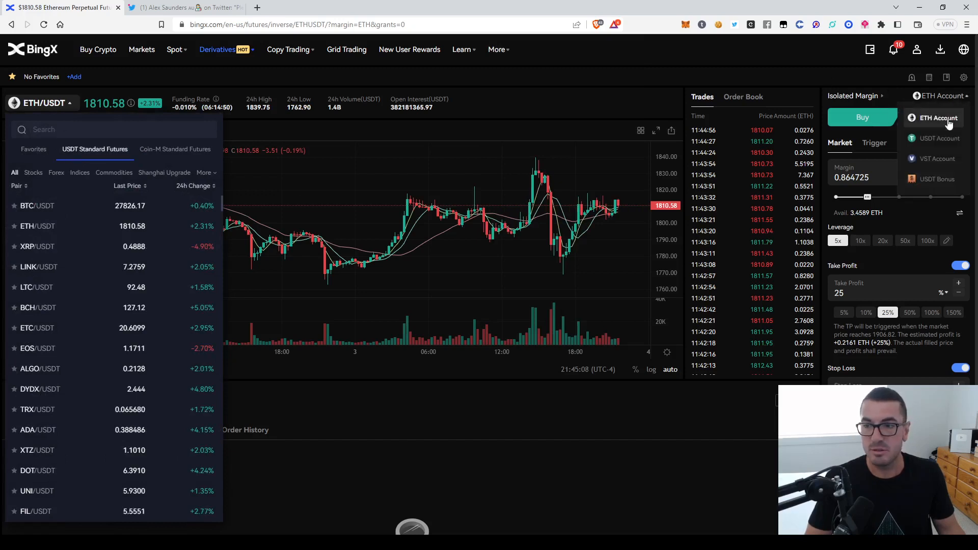
left_click(936, 158)
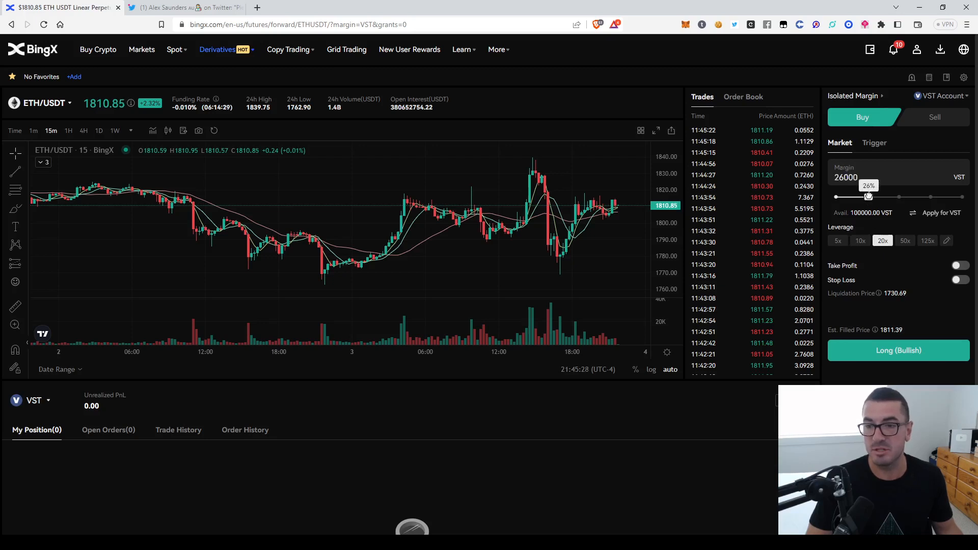
Set 25,000 VST margin for a 20x ETH/USDT long with take profit on at 50%
left_click_drag(868, 197, 865, 197)
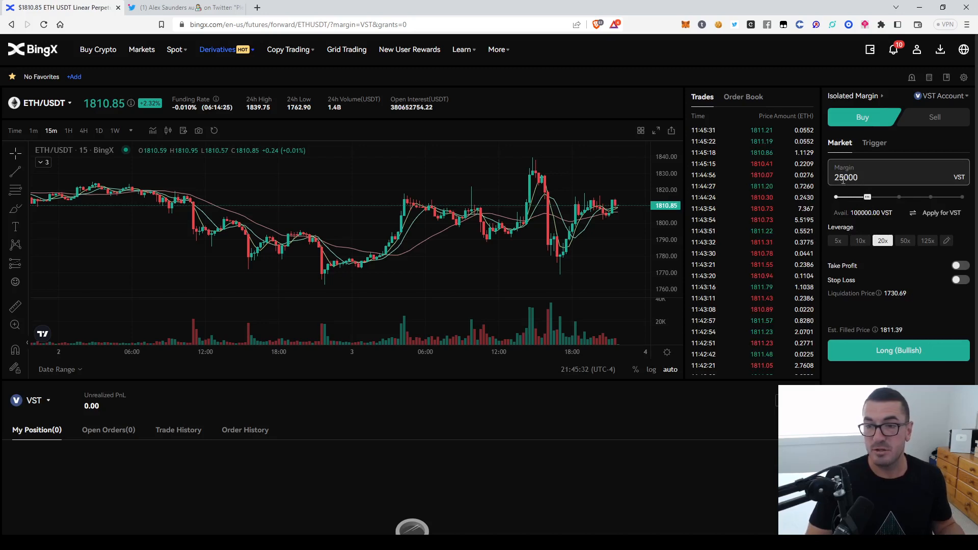
left_click(956, 266)
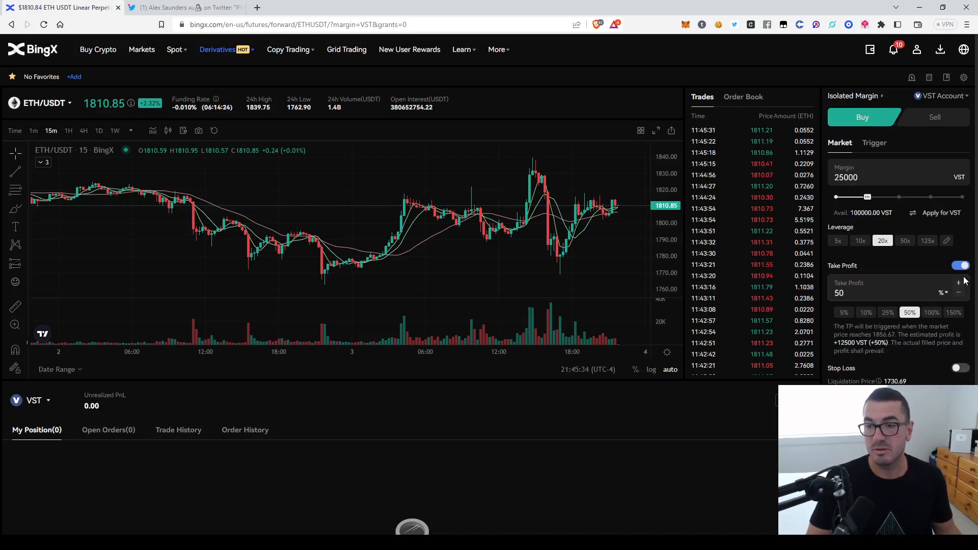
left_click(960, 368)
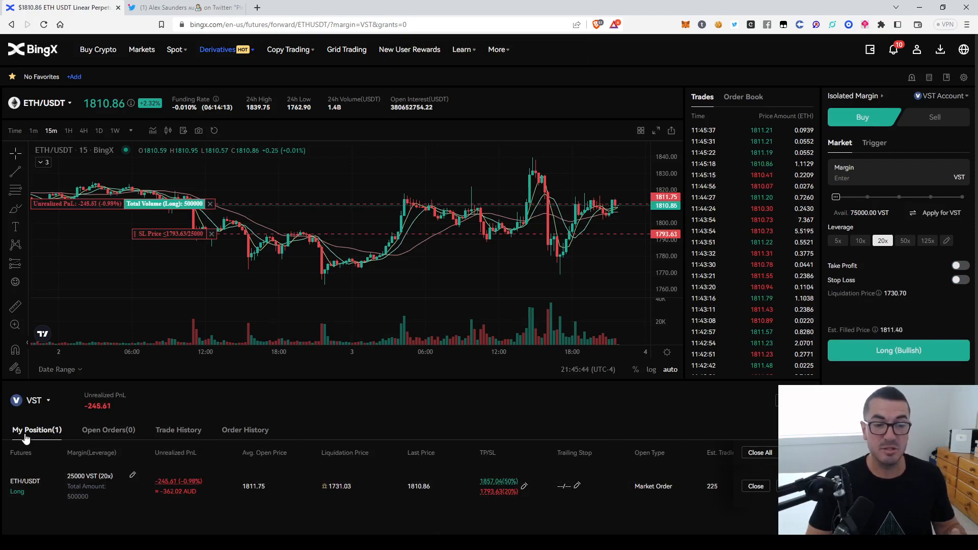
mouse_move(169, 492)
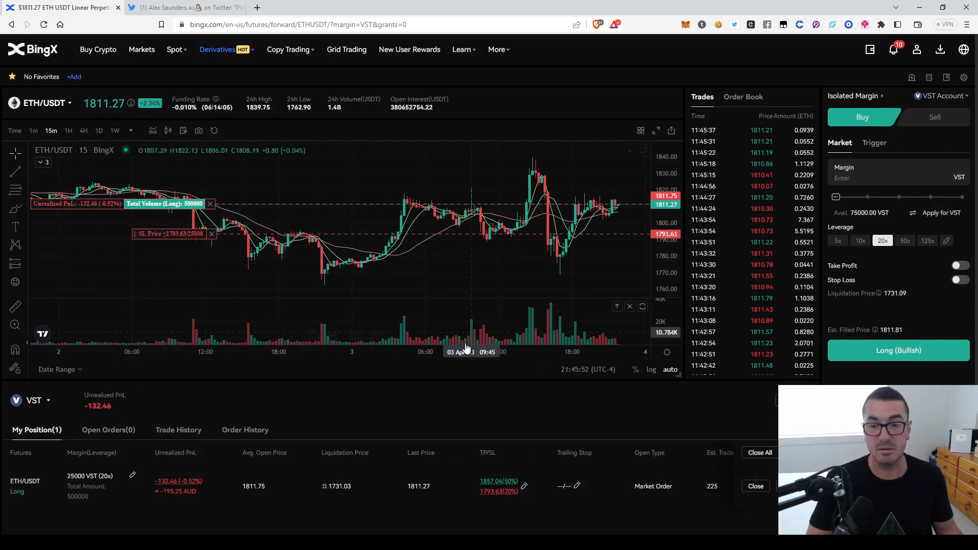
mouse_move(212, 251)
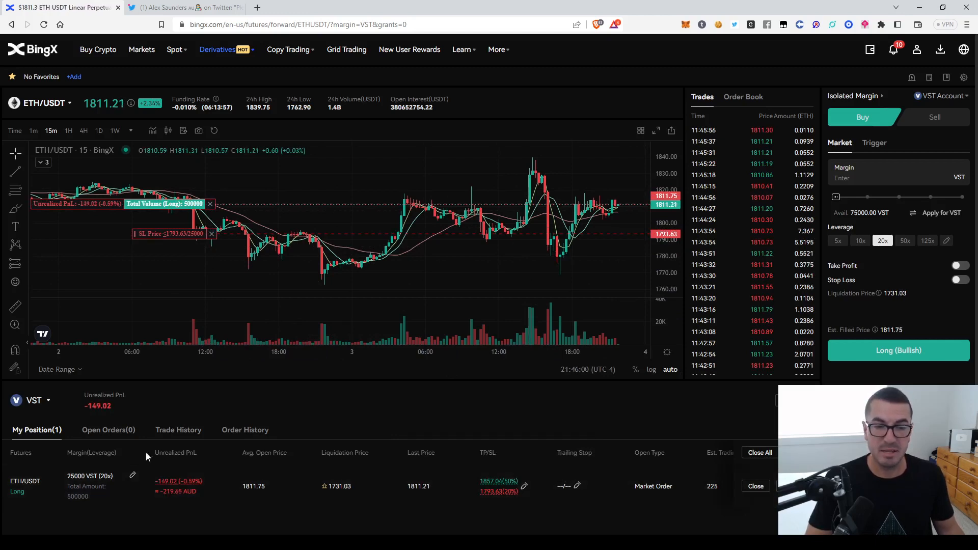
Return to the BingX home page after the ETH long shows a small unrealized loss
left_click(178, 430)
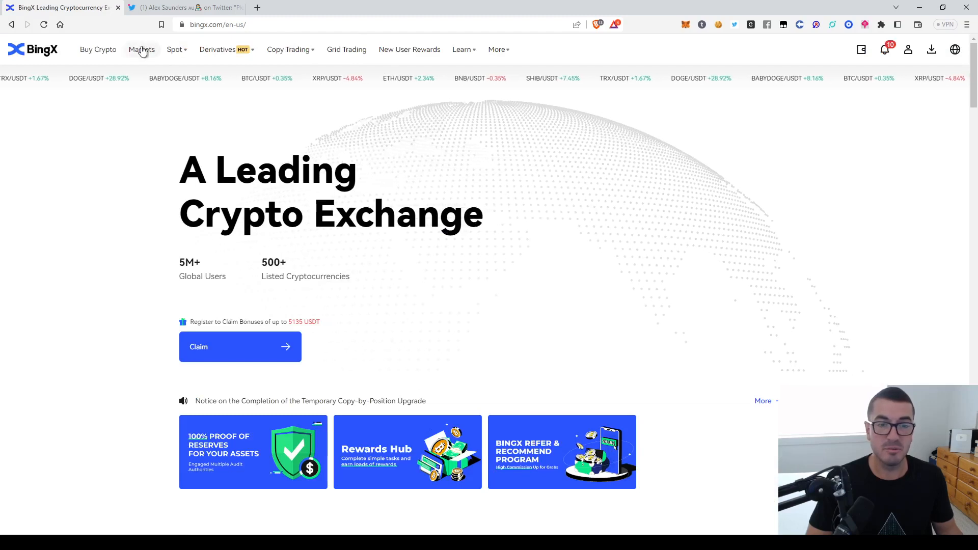
Show the Markets overview listing BTC/USDT, ETH/USDT and other USDT-margined pairs
left_click(141, 50)
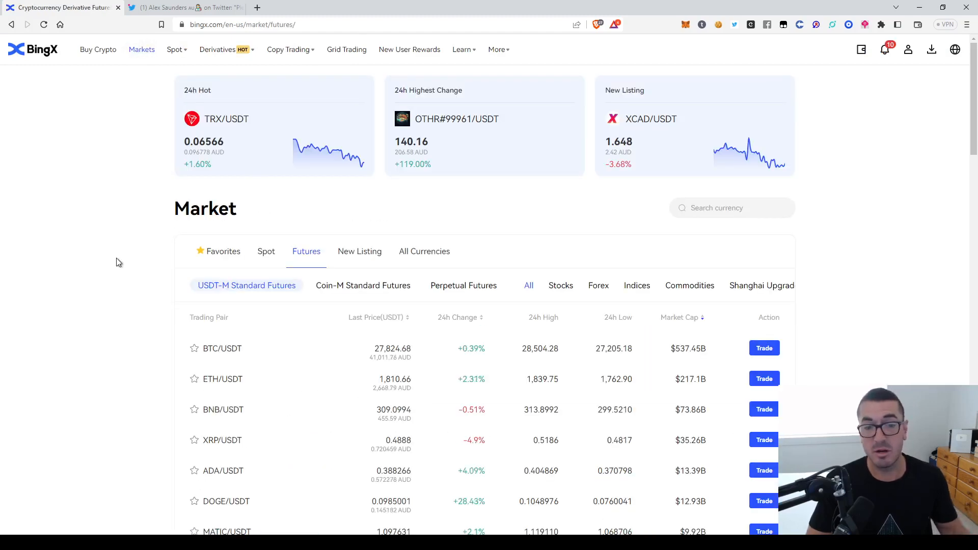
mouse_move(116, 269)
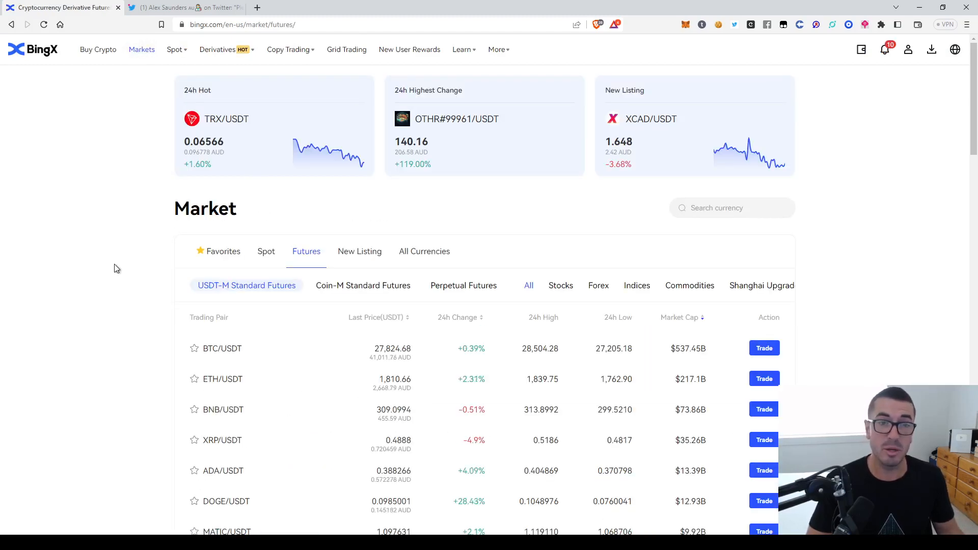